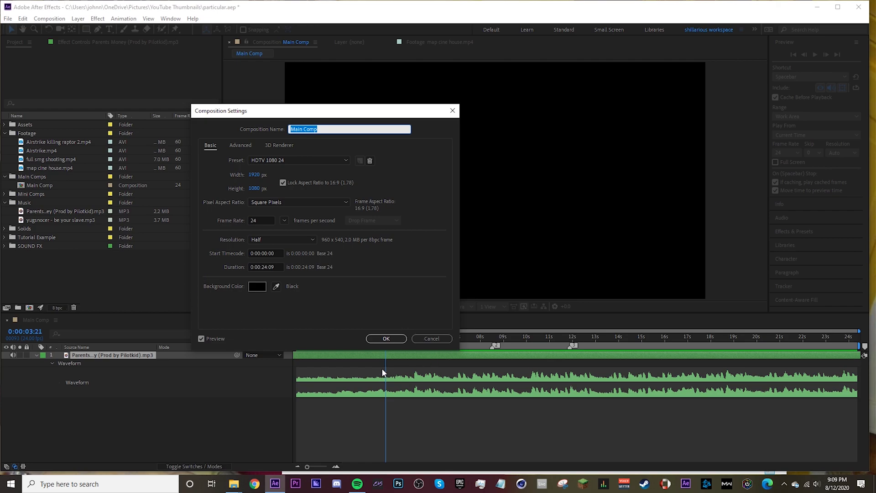
Dismiss Composition Settings and overlay map cine house.mp4 into Main Comp above the music track
click(386, 339)
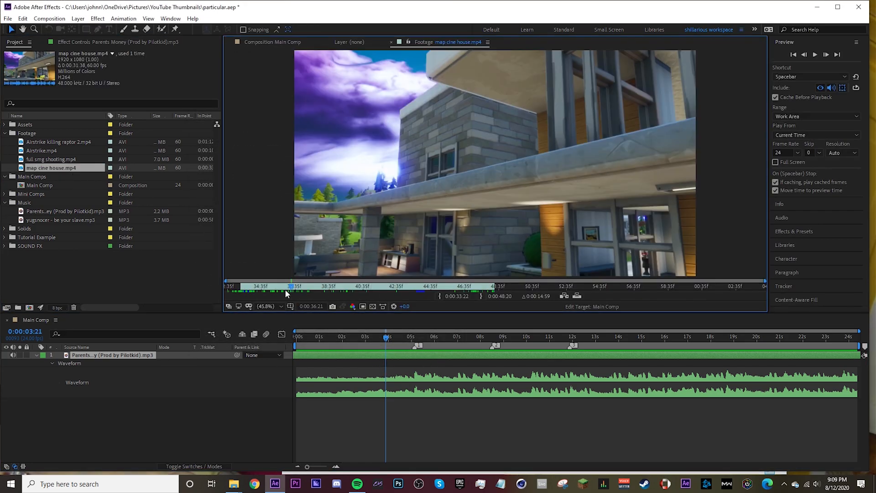
click(272, 42)
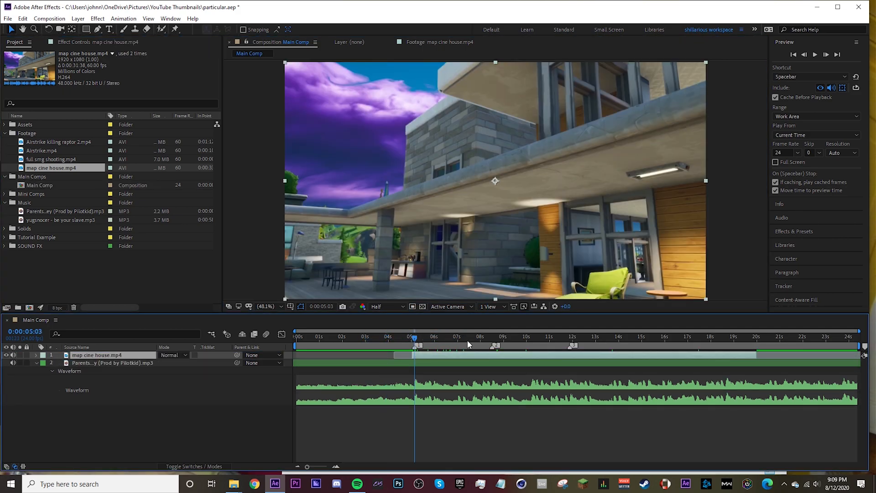
mouse_move(418, 364)
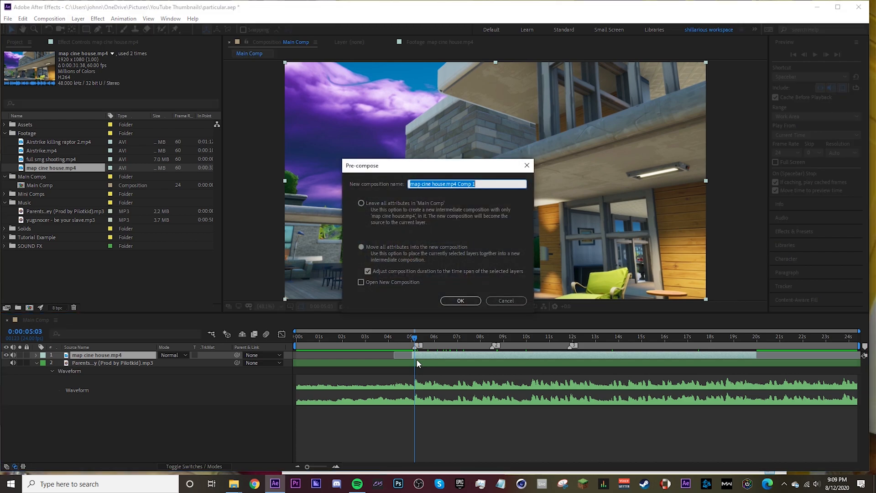
Confirm pre-composing the house clip into a new nested composition
click(460, 300)
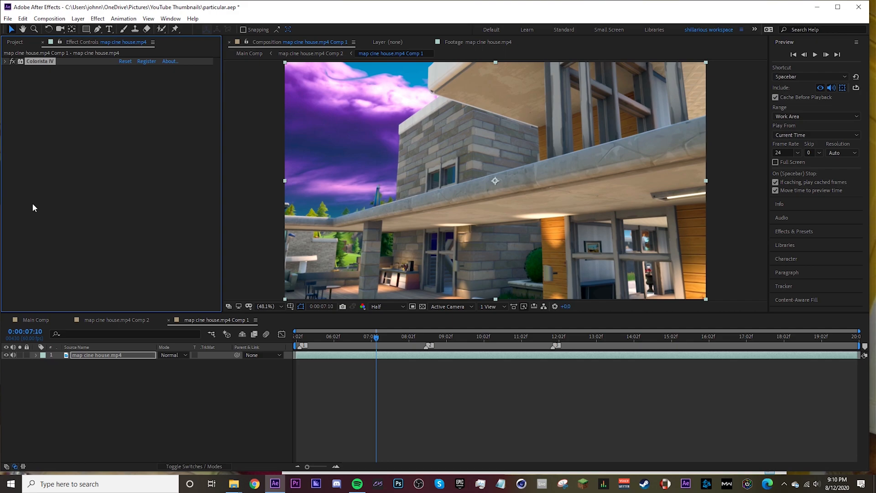
mouse_move(300, 364)
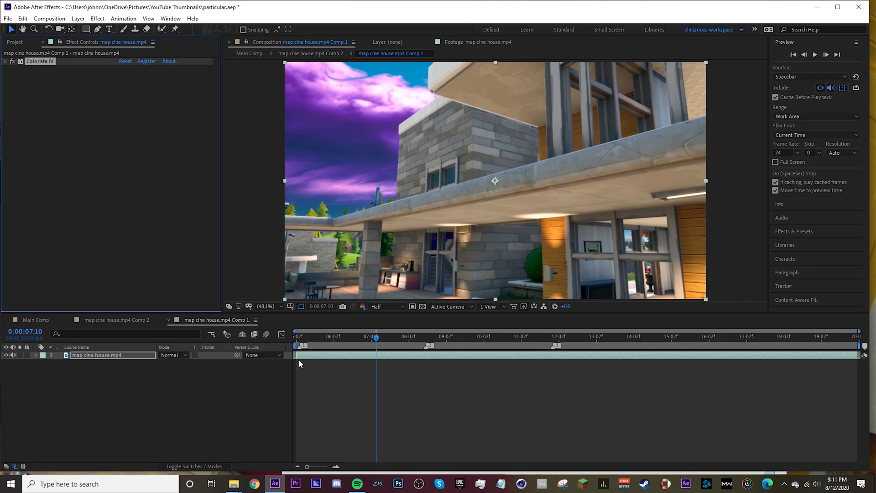
Search the effects panel for 'wa' to find Warp Stabilizer for the house clip
text(wa)
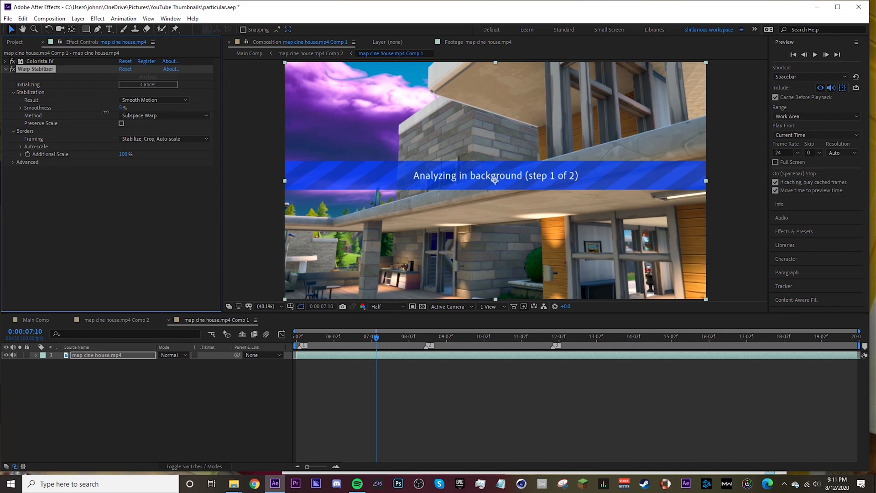
mouse_move(259, 429)
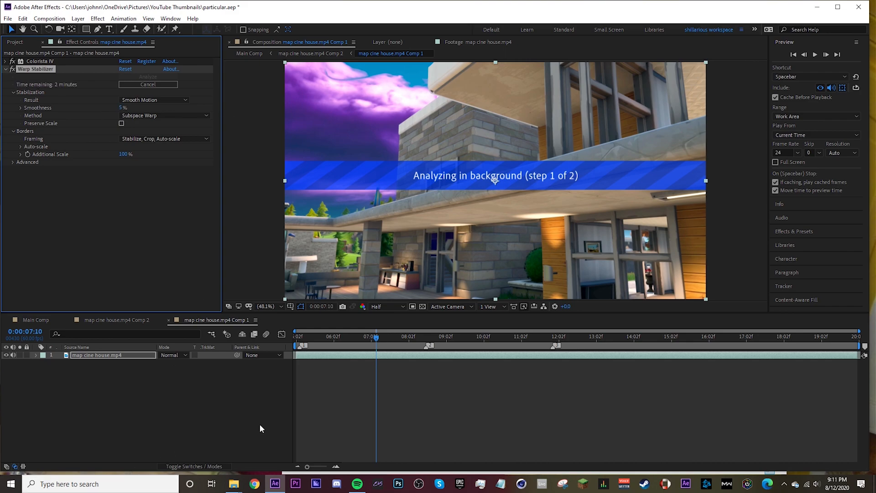
mouse_move(779, 9)
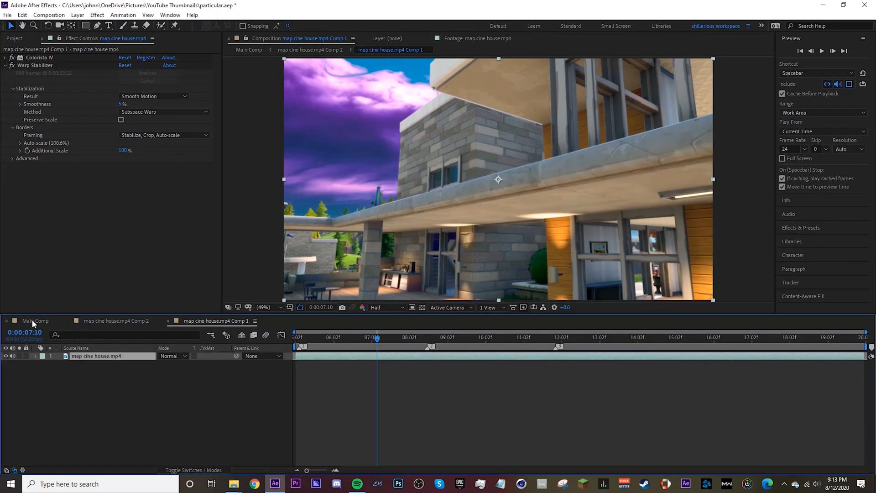
Rename the nested clip layer in Comp 2 to stabilized, then search effects for 'camera t'
click(35, 321)
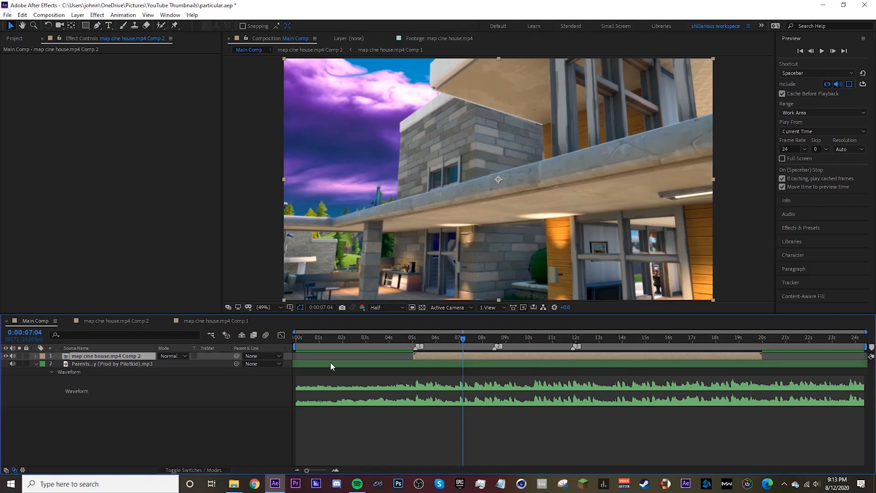
mouse_move(482, 355)
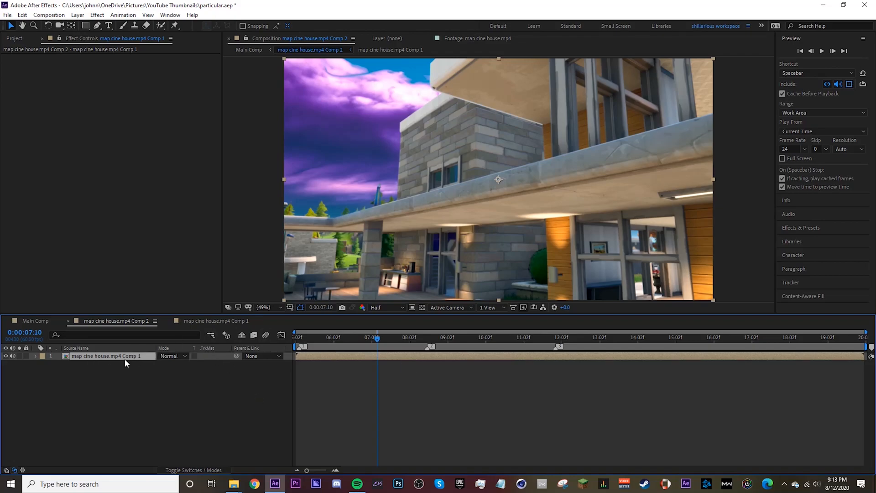
right_click(105, 356)
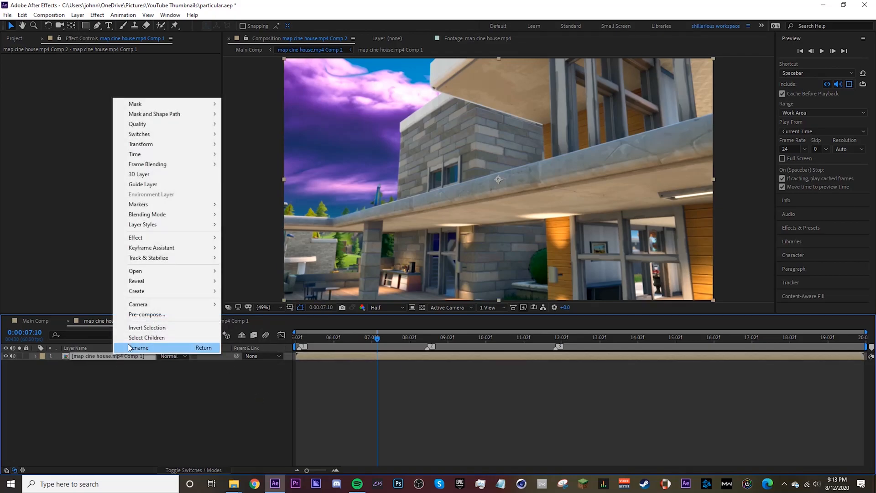
click(138, 347)
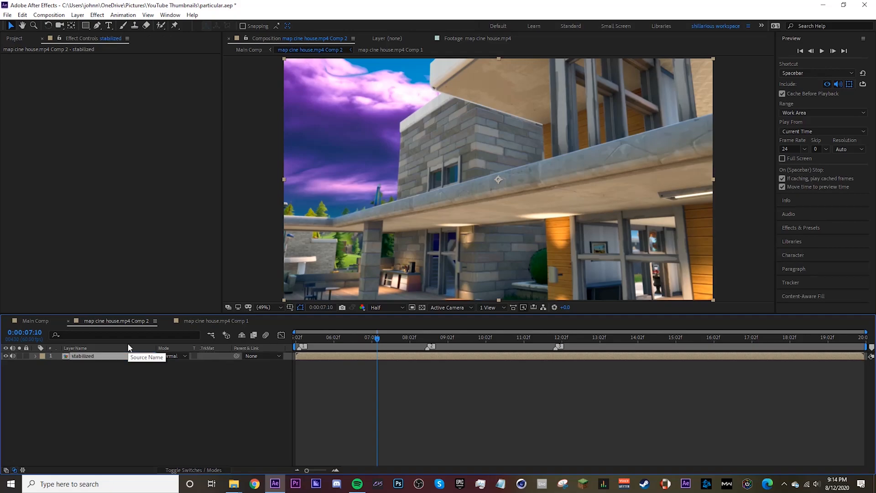
text(camera t)
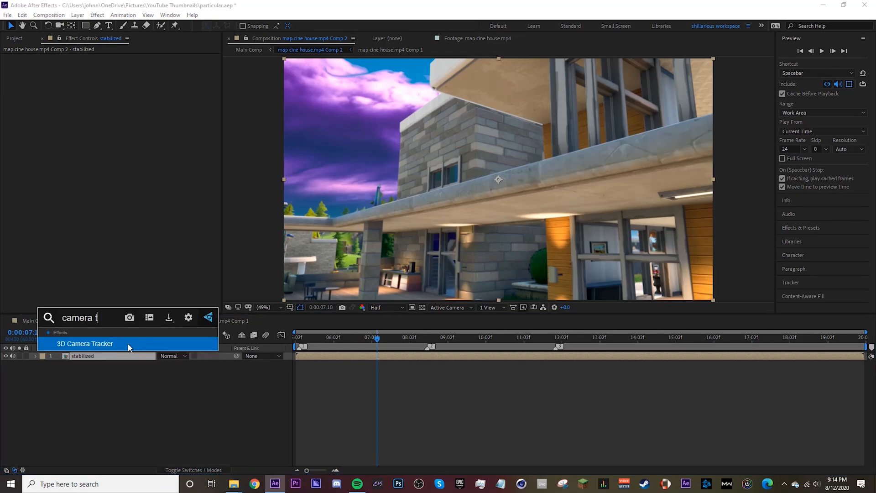
Apply 3D Camera Tracker to the stabilized layer and select track points once solved
click(85, 343)
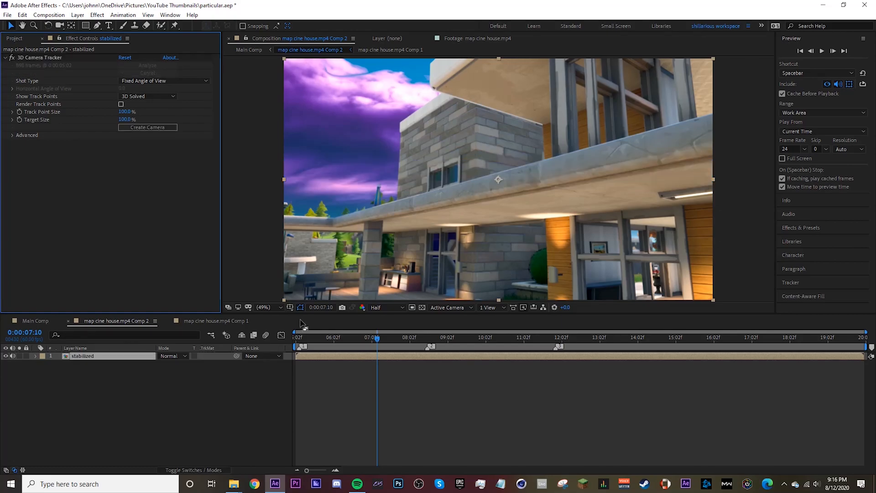
mouse_move(31, 70)
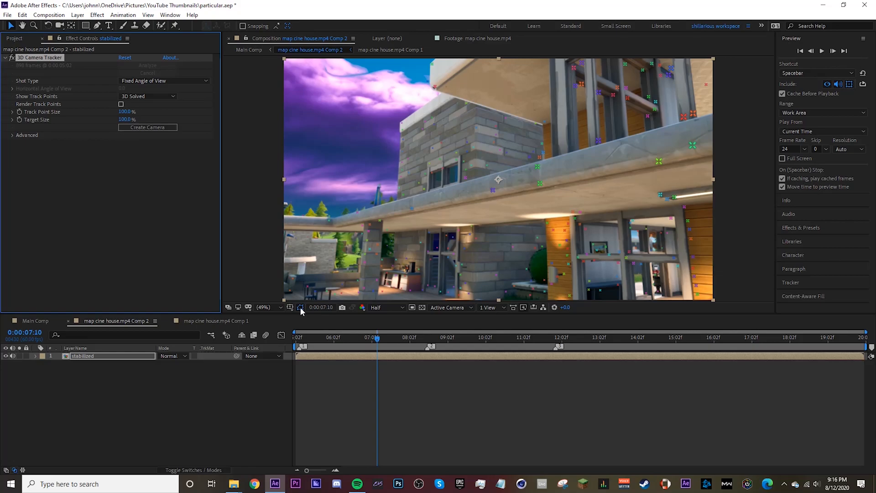
mouse_move(300, 308)
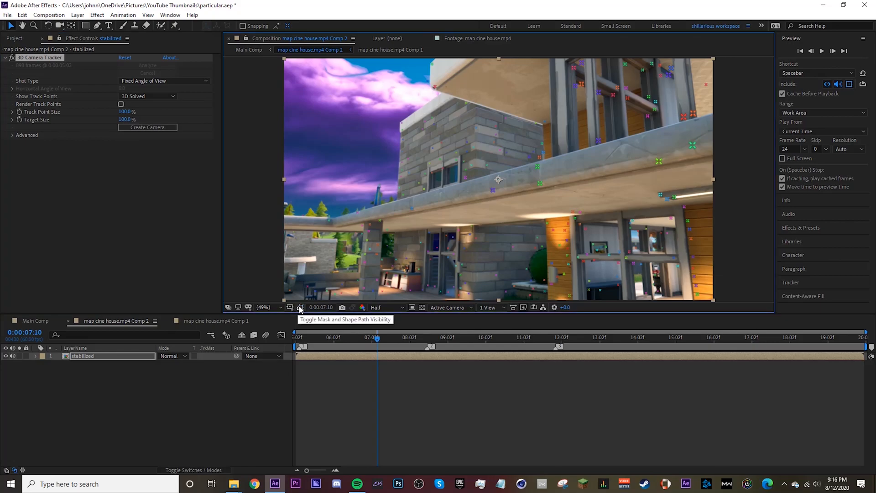
click(517, 337)
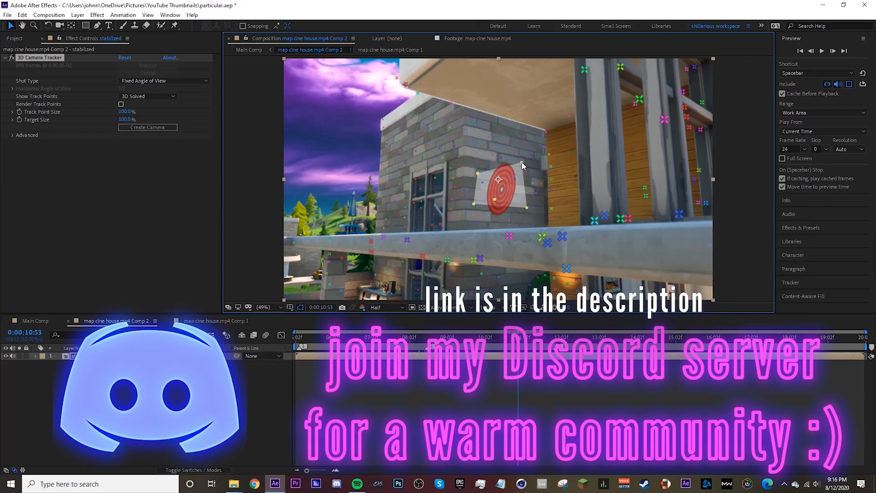
Create a new point light named Emitter in Comp 2 above the track solid and camera
click(147, 127)
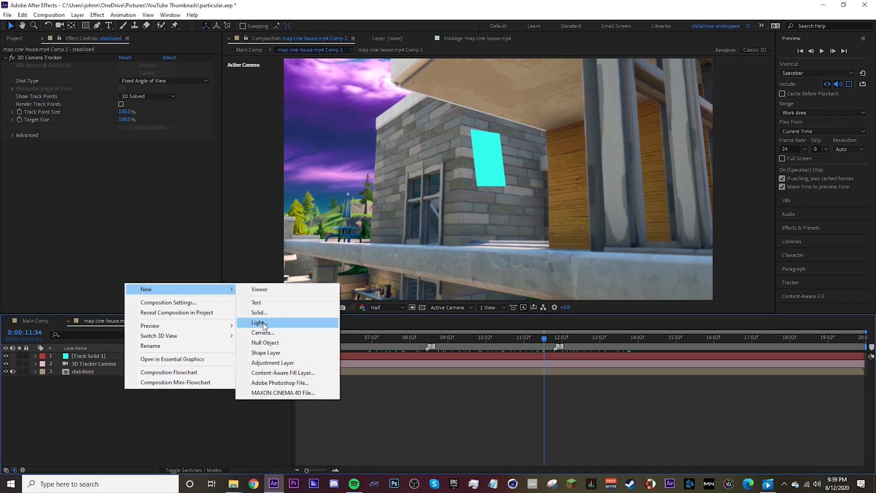
click(257, 323)
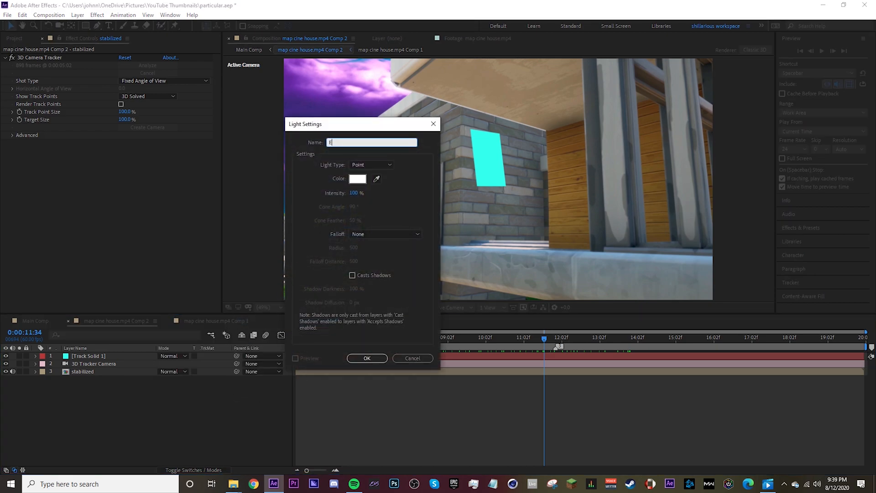
text(mitter)
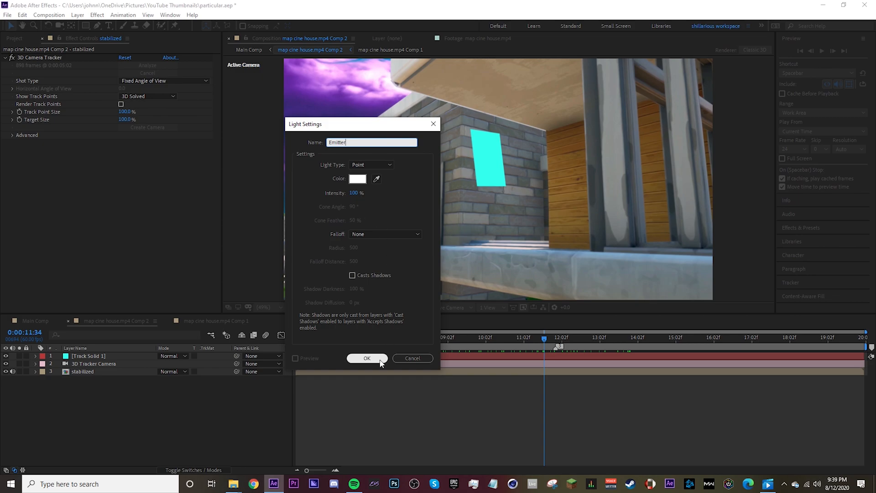
click(367, 358)
text(partic)
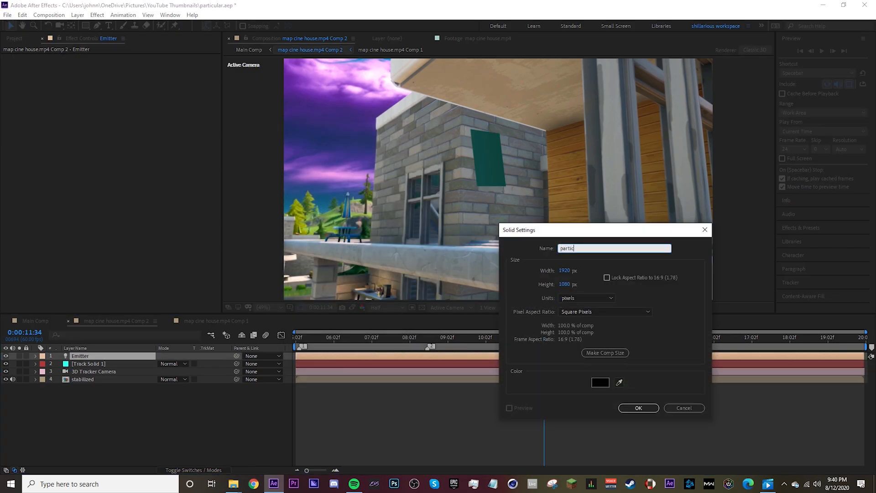
Create the particular solid and search effects for 'particular' to apply Trapcode Particular
click(638, 408)
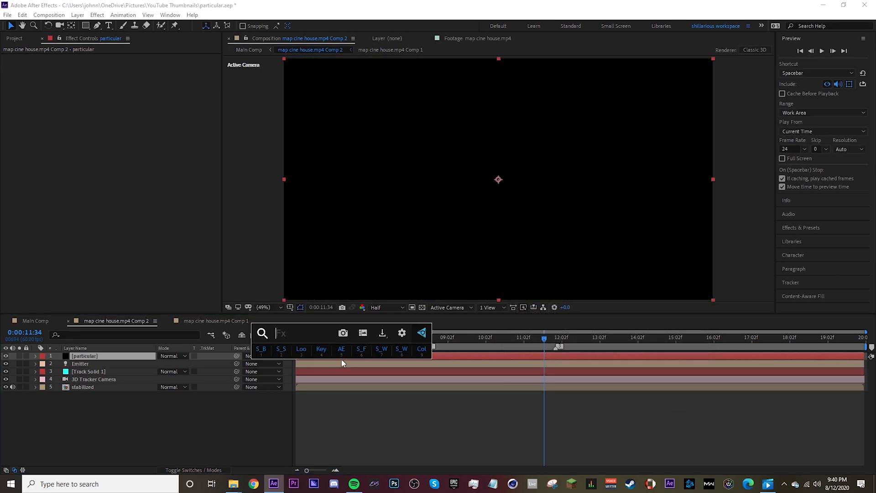
text(particular)
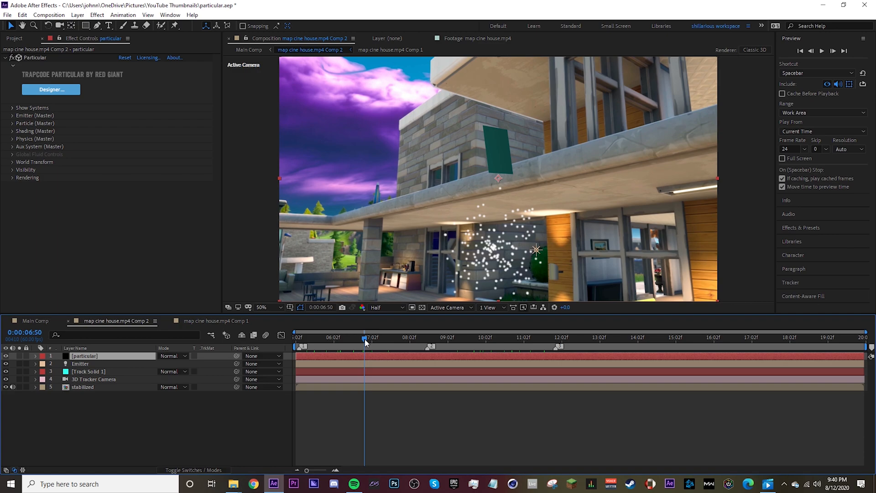
click(467, 337)
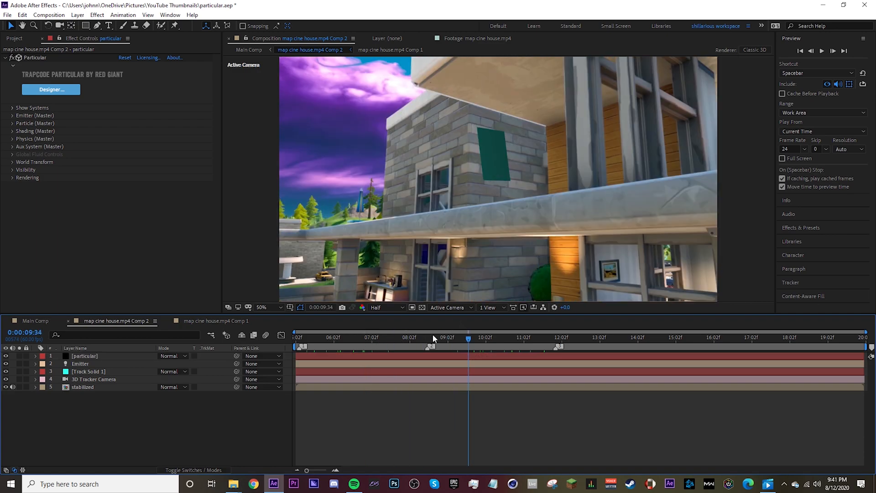
From Top view, keyframe the Emitter light's Position across several frames to form a curved path
click(450, 307)
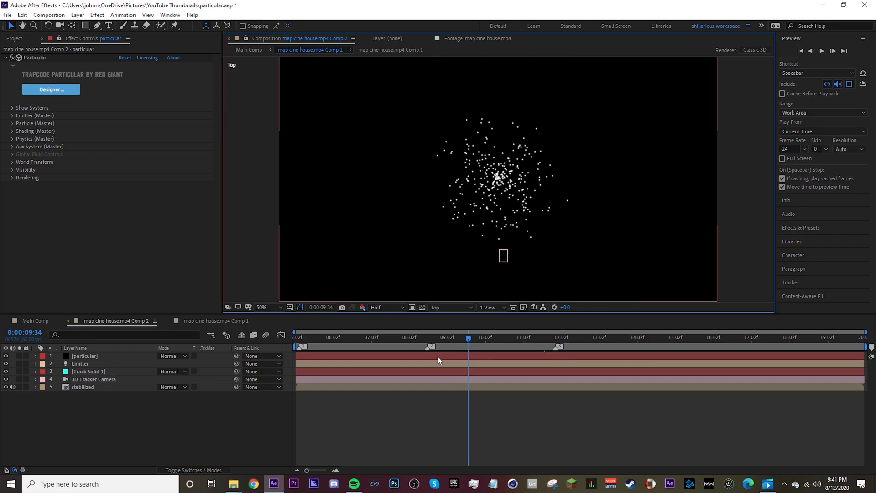
click(387, 340)
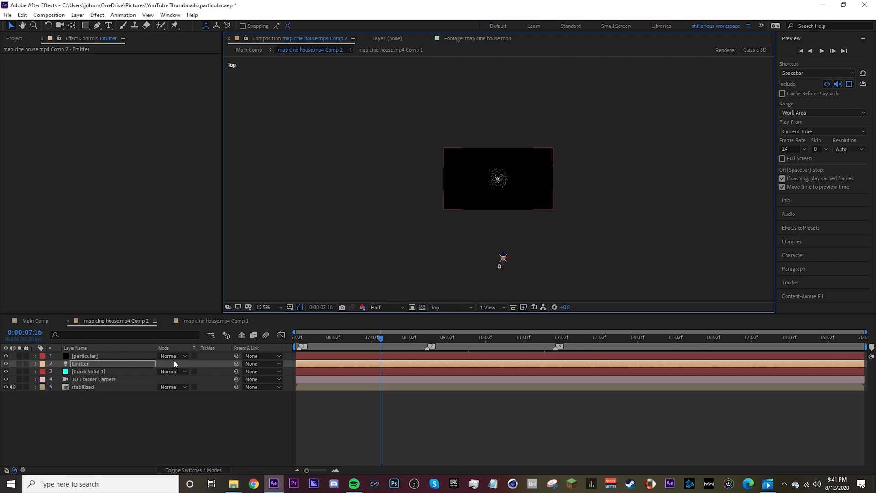
click(36, 364)
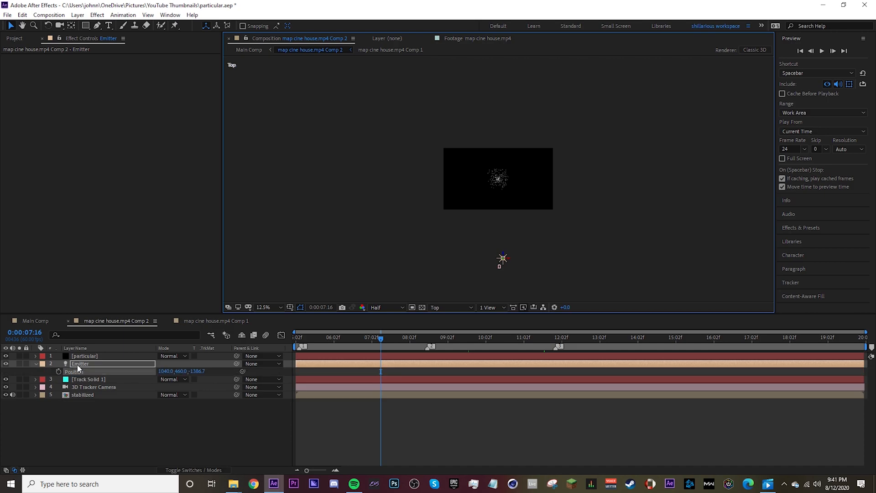
click(297, 337)
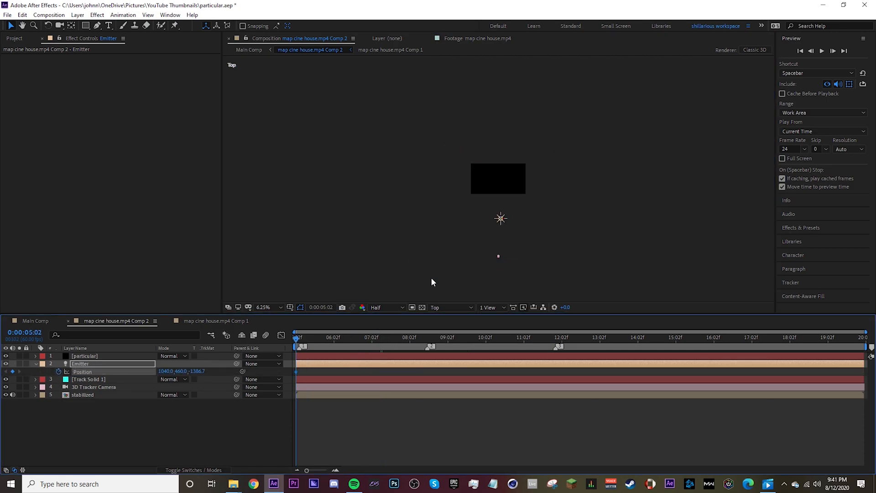
mouse_move(500, 218)
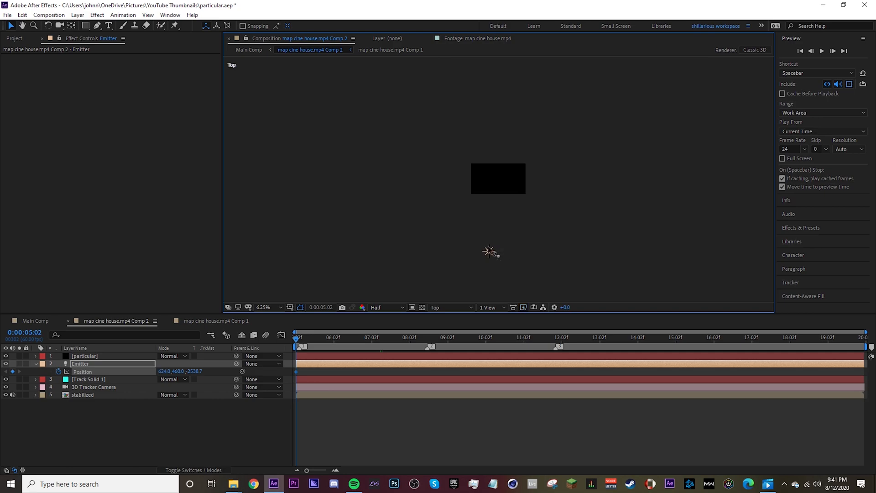
click(462, 337)
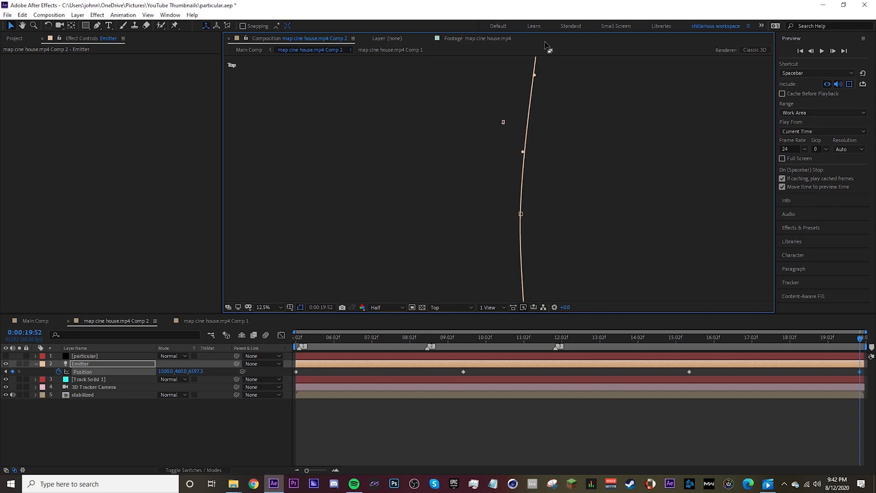
Reshape the emitter path into a loop around the railing and return to Active Camera view
click(689, 337)
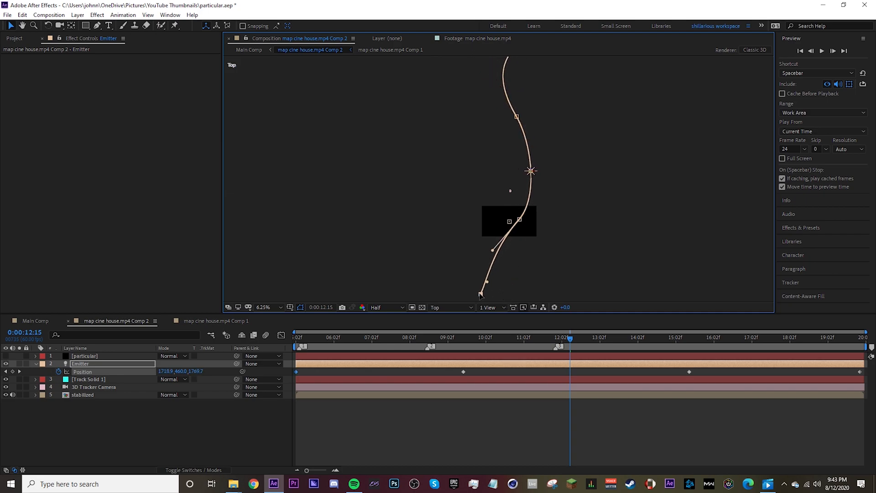
click(442, 306)
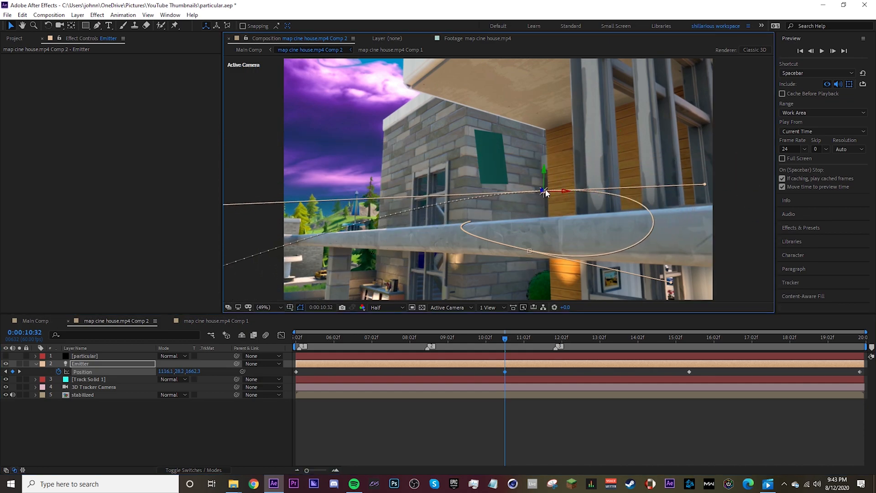
Reveal the 3D Tracker Camera's transform and add an Emitter Position keyframe mid-shot
click(527, 337)
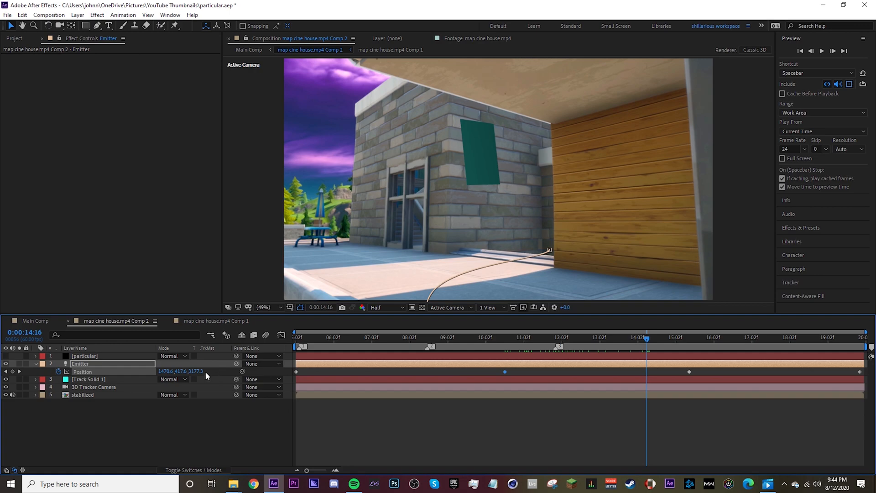
click(93, 387)
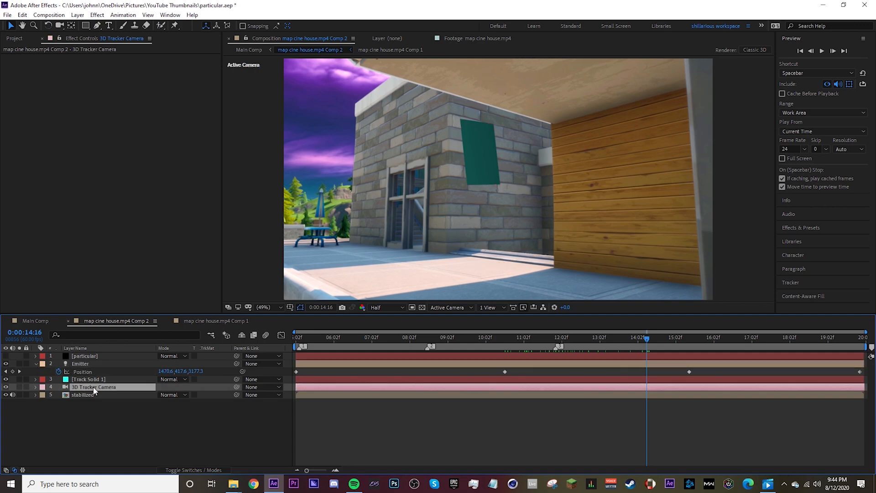
click(35, 388)
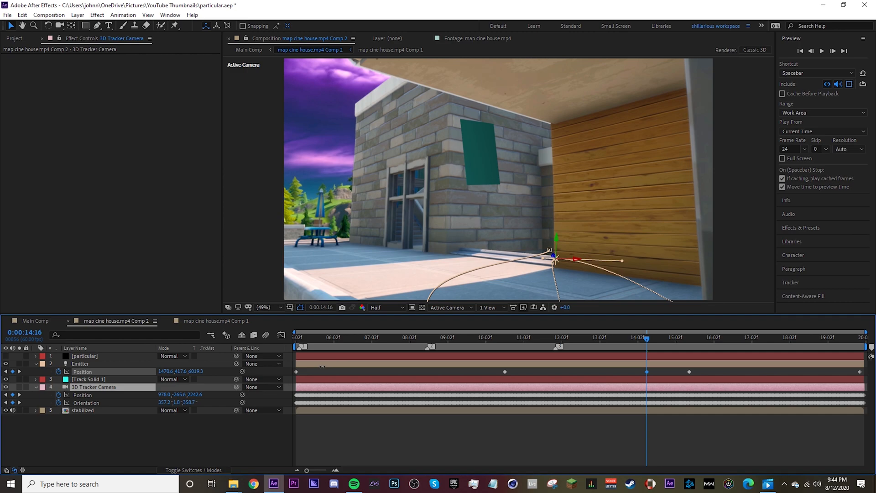
click(80, 364)
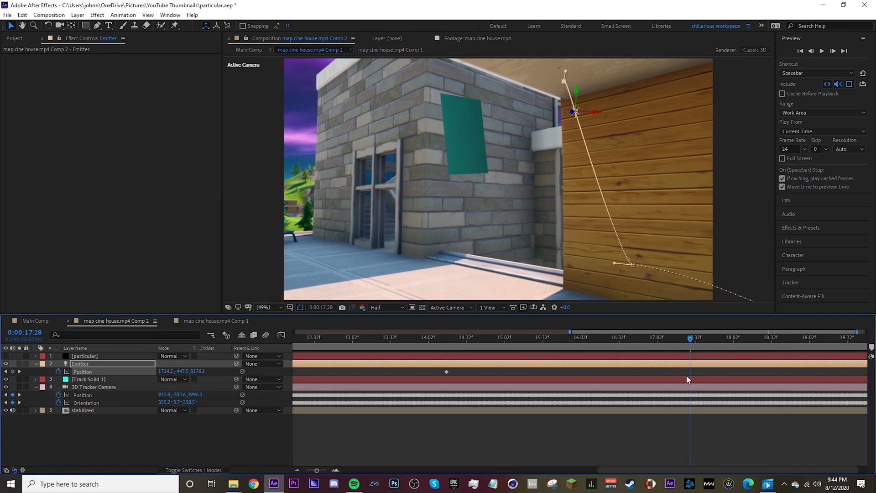
Refine Emitter keyframes at earlier and later frames, then return to Main Comp
click(529, 337)
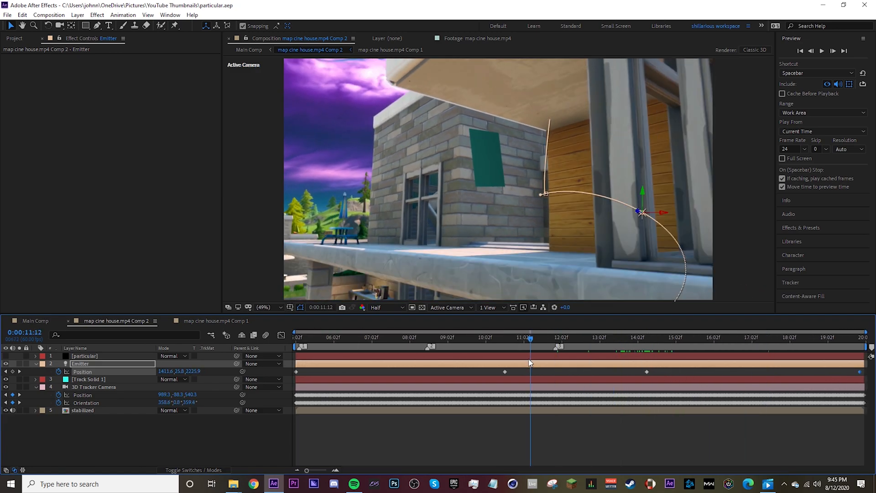
click(646, 337)
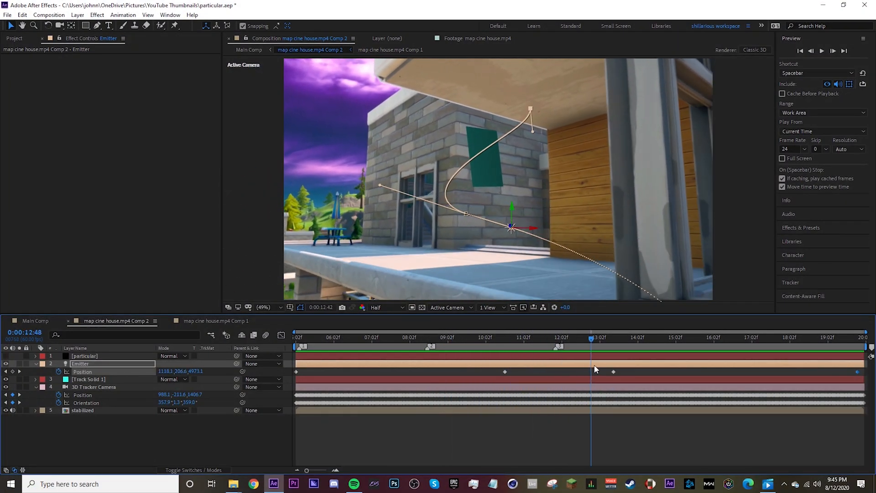
click(689, 337)
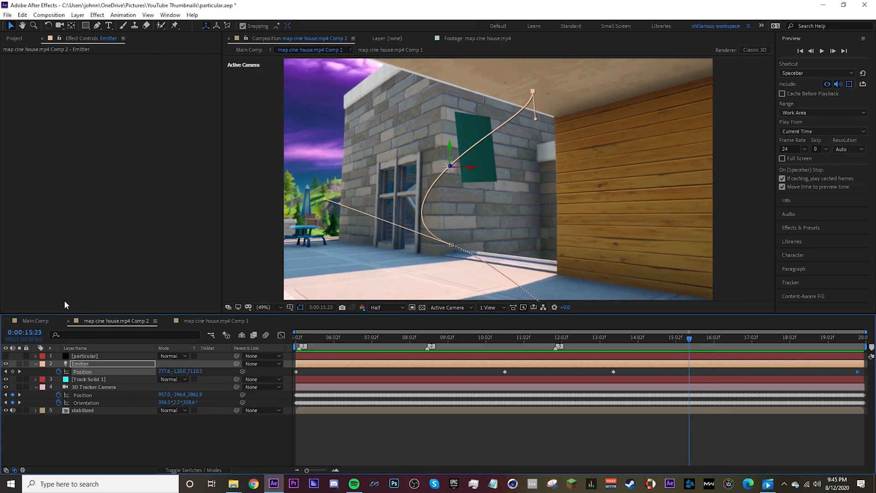
click(36, 321)
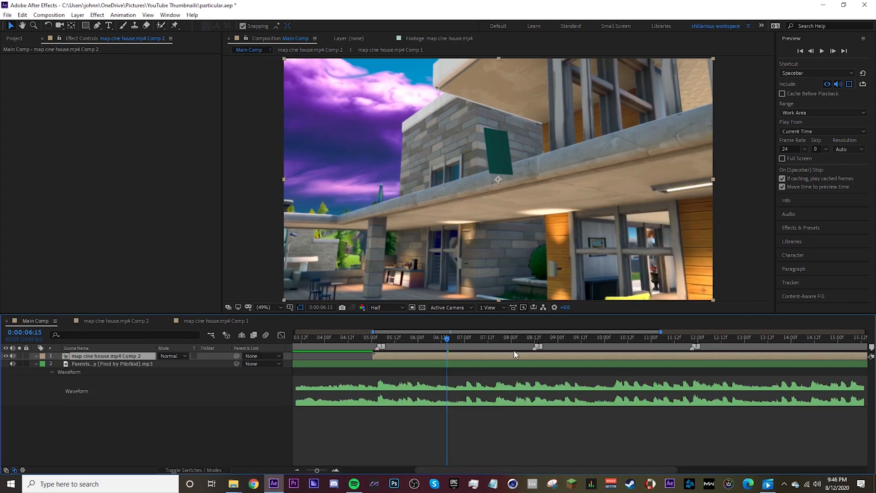
Drag the nested house comp's Time Remap keyframes to new times and scrub the timeline to preview
scroll(down, 3)
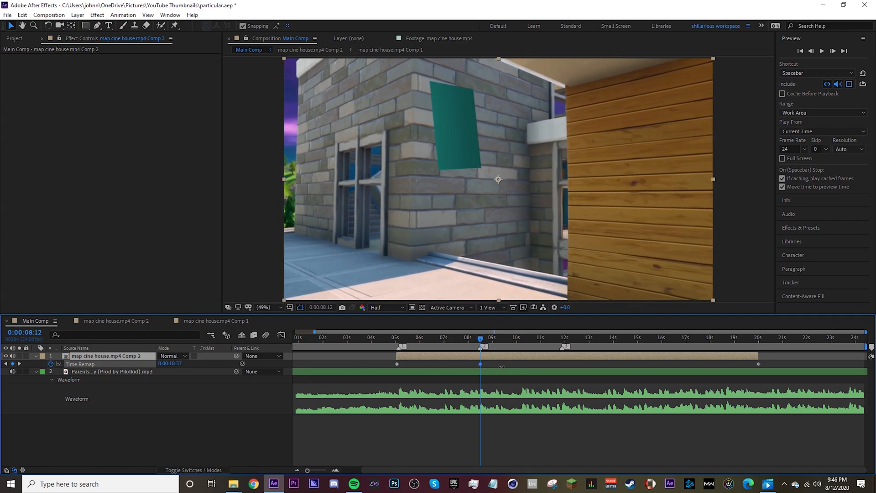
click(479, 338)
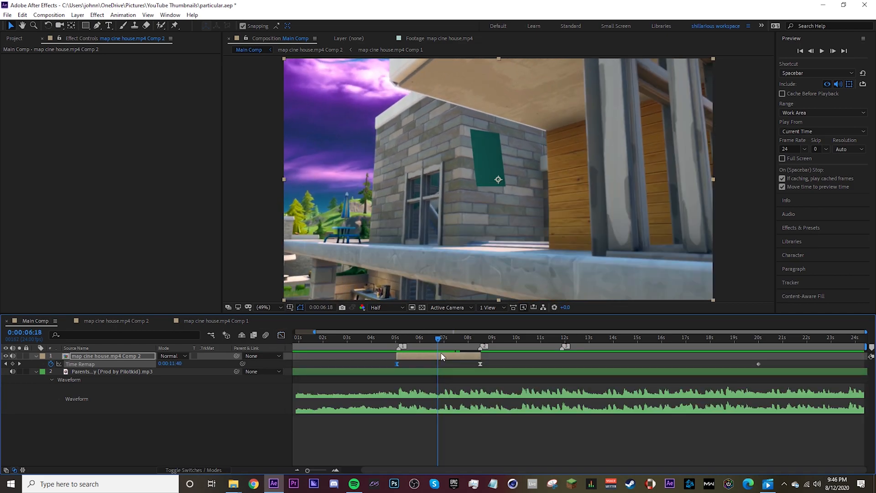
click(381, 338)
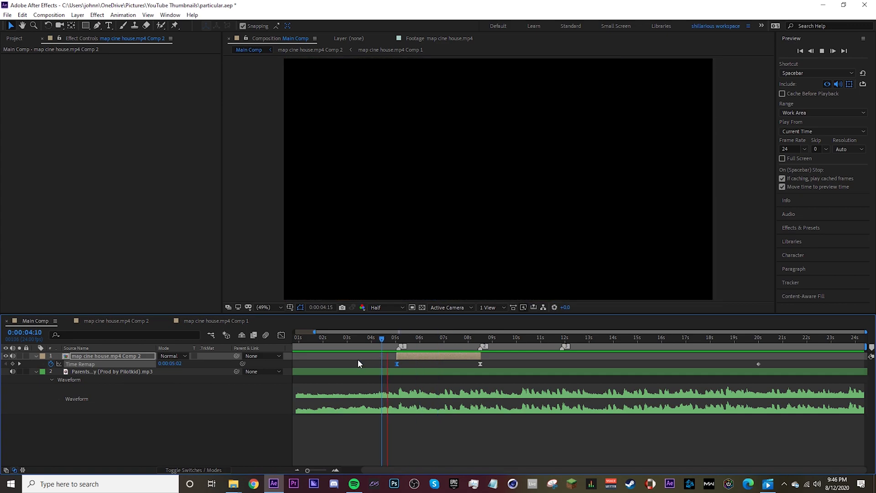
click(432, 339)
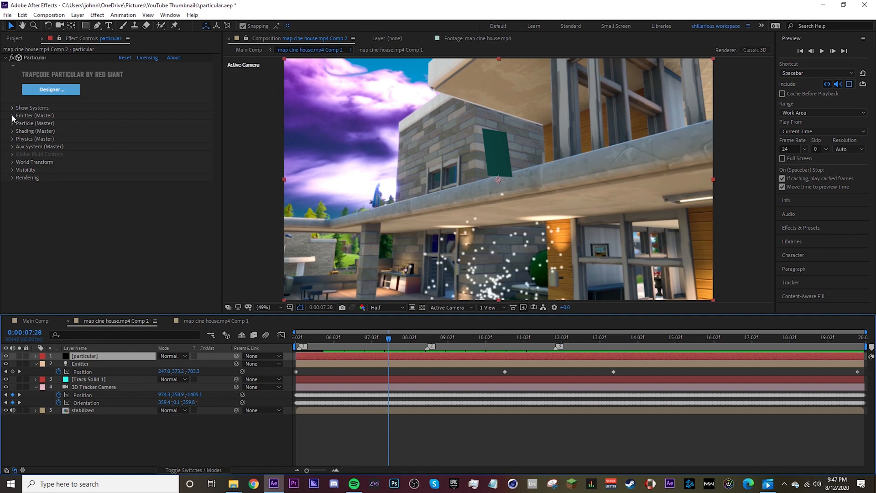
Set Emitter (Master) type to Light(s) so particles emit from the Emitter light, then check a later frame
click(12, 116)
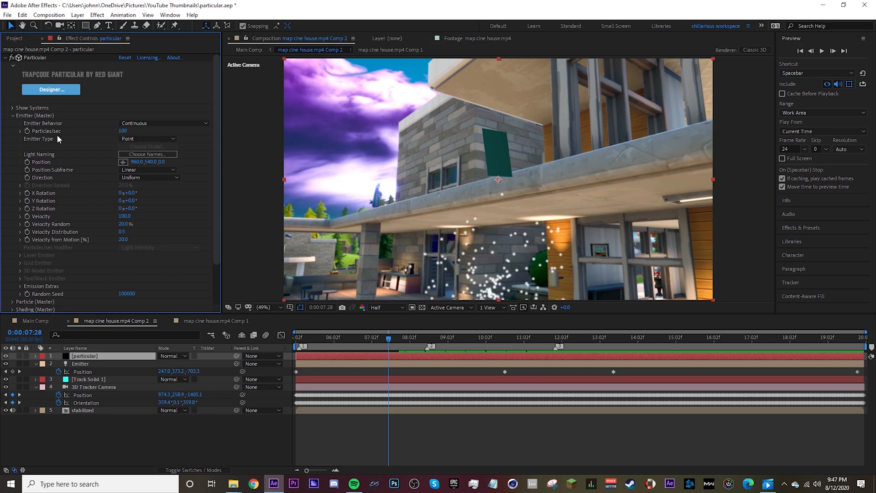
click(148, 139)
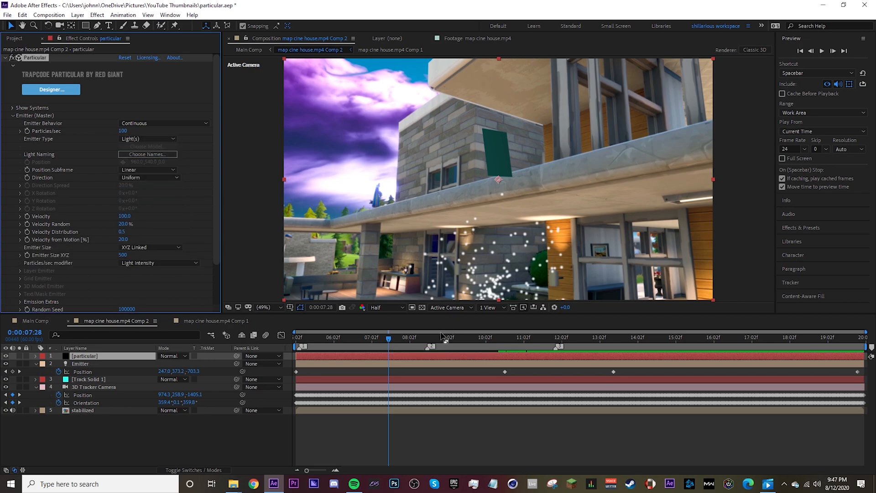
click(548, 337)
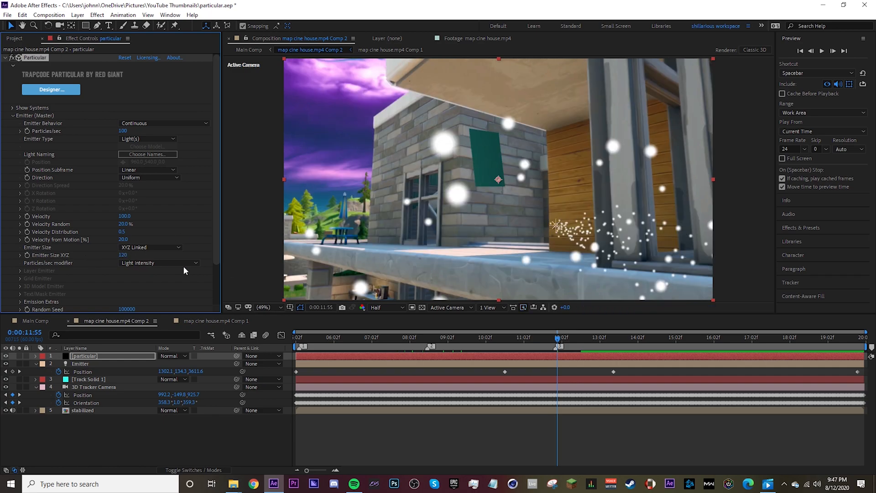
Set particle colour to Over Life with the cyan-to-blue gradient preset
scroll(down, 3)
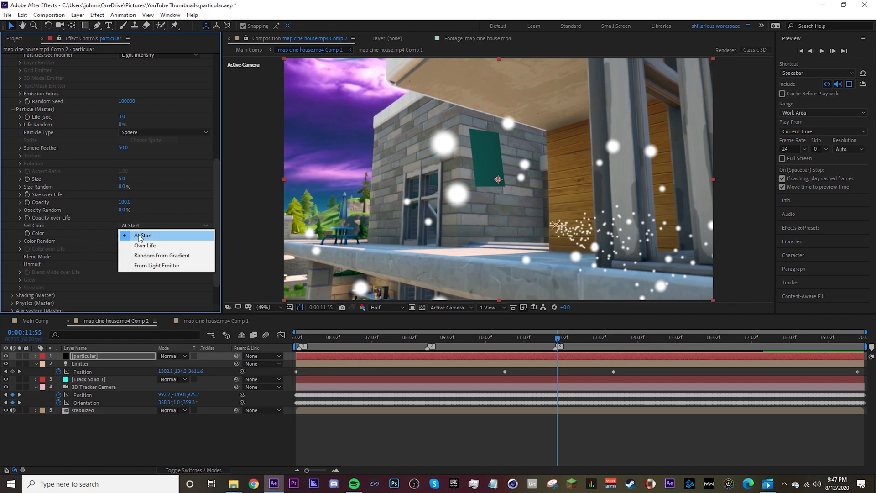
click(145, 245)
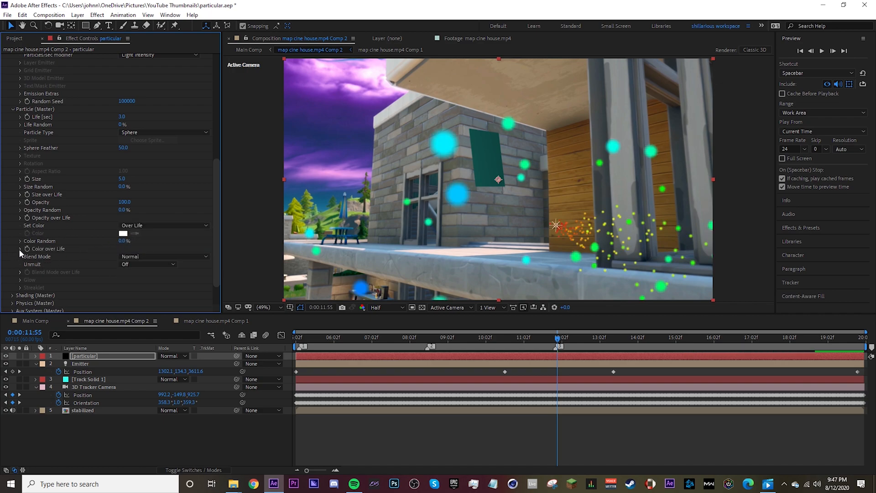
click(20, 249)
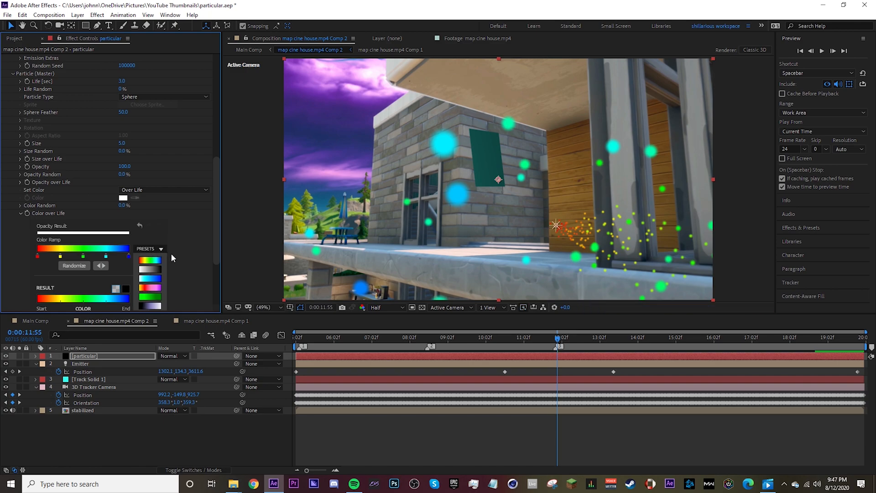
click(149, 279)
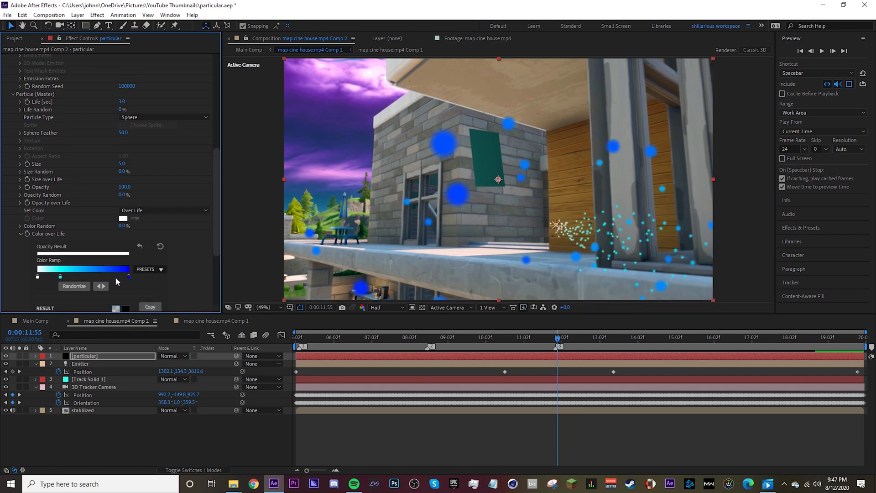
Switch particle Shading on in the Shading settings
scroll(down, 3)
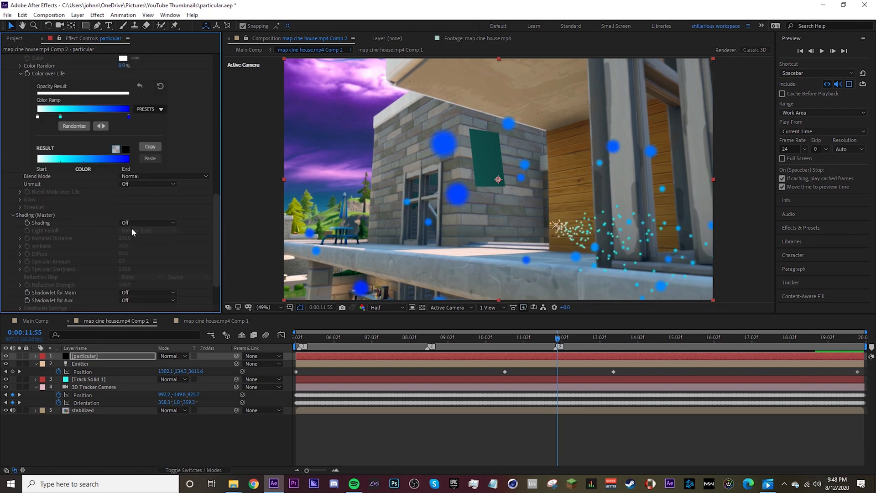
click(147, 223)
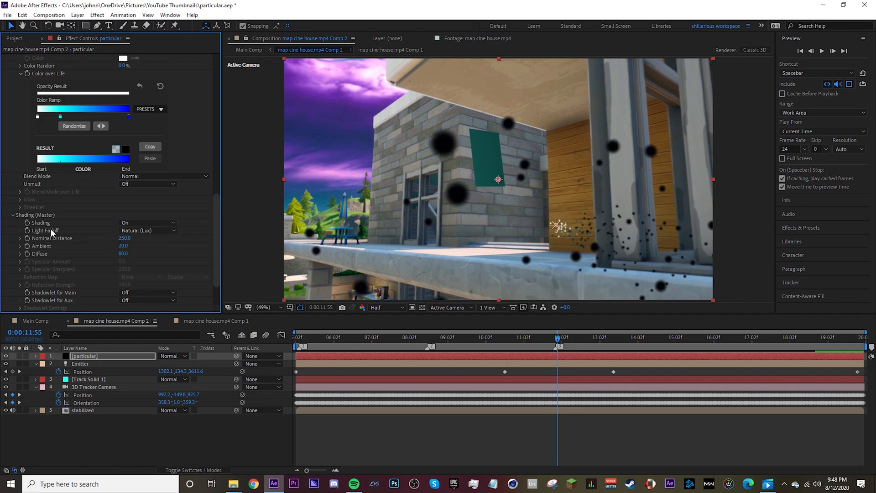
click(148, 230)
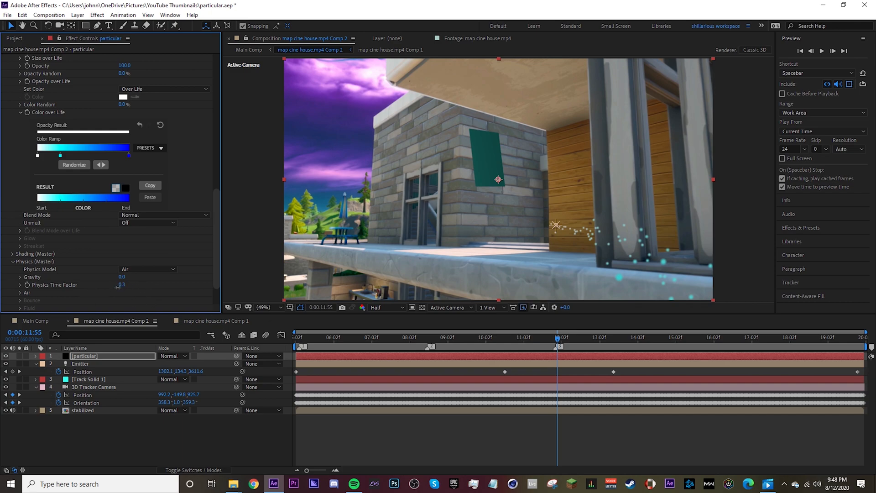
Raise the Physics Time Factor to 0.4 so particles form a fine cyan trail
click(121, 284)
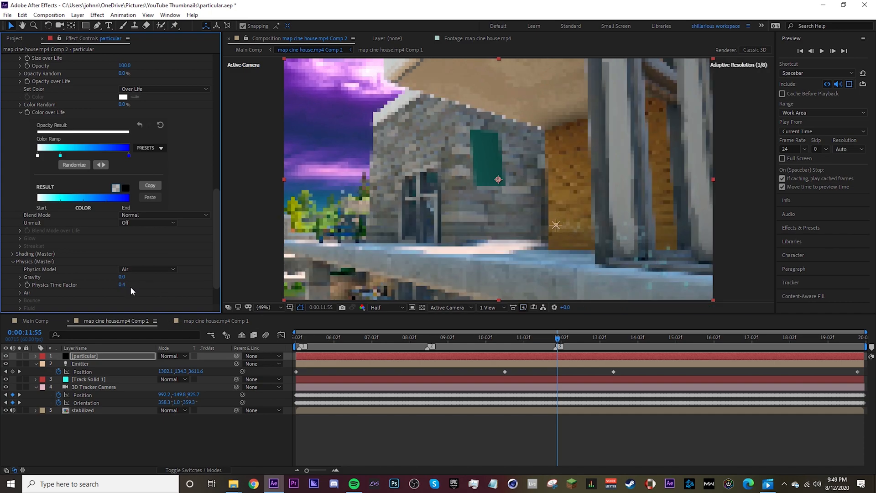
scroll(up, 3)
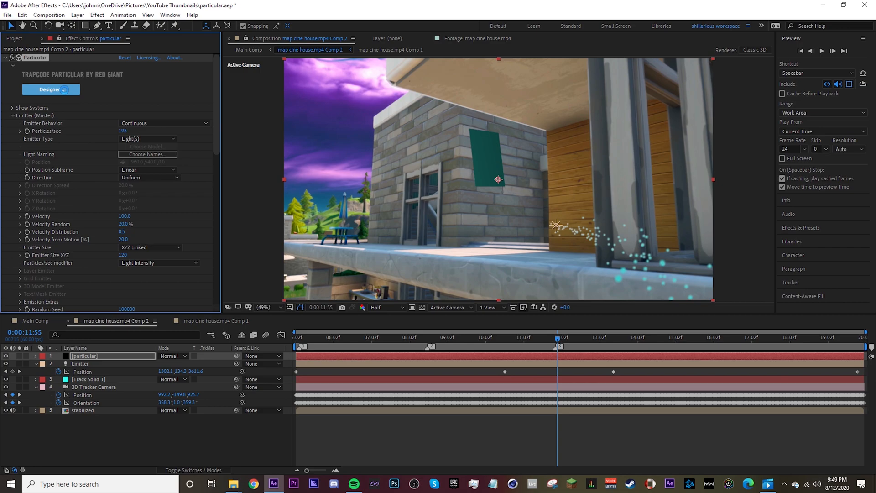
In Particular Designer, duplicate the Master System to create System 2
click(50, 90)
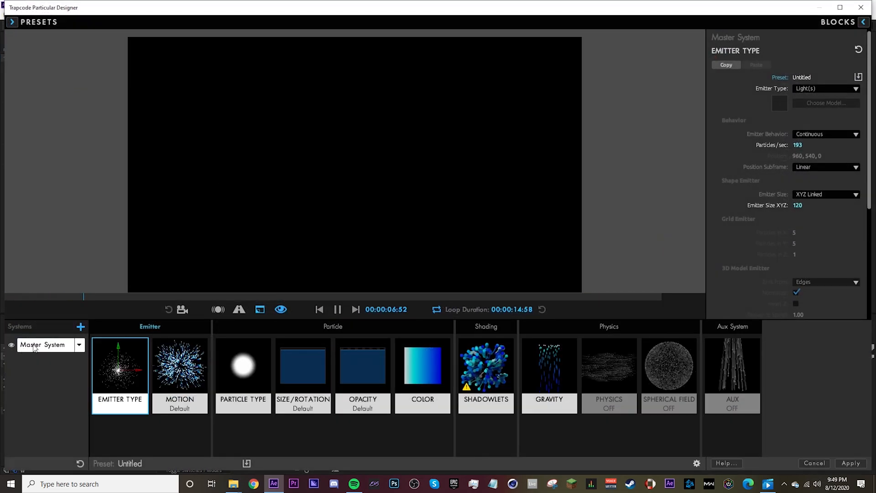
click(78, 346)
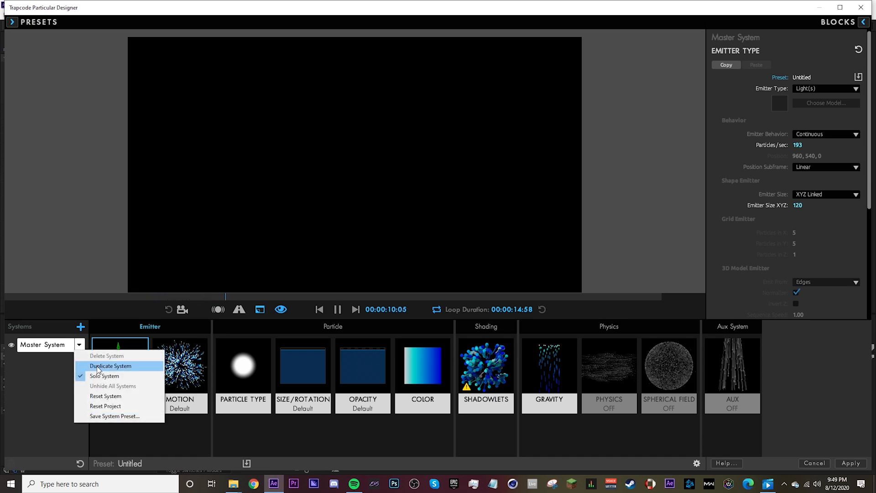
click(110, 366)
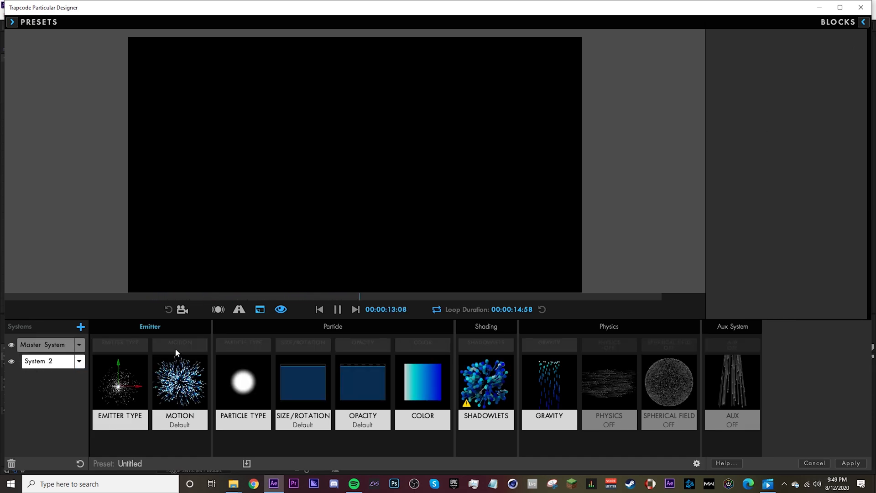
click(119, 383)
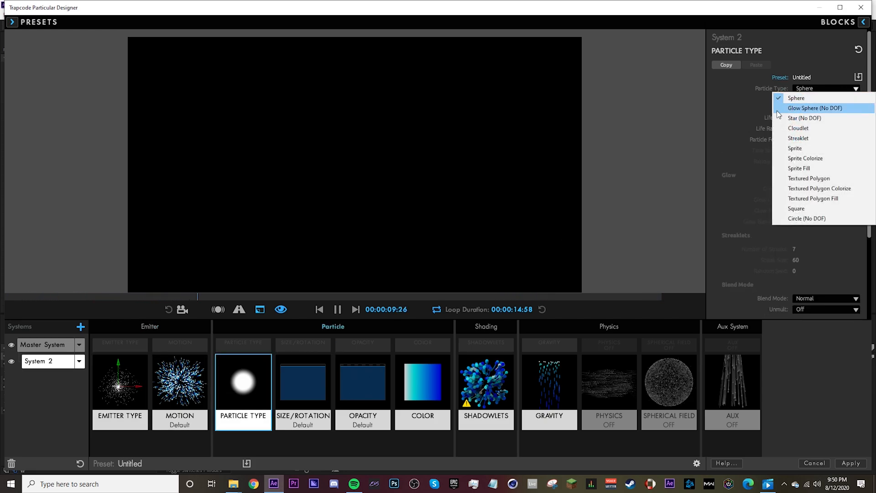
Set System 2's Particle Type to Streaklet, leaving the Master System on Sphere
click(798, 138)
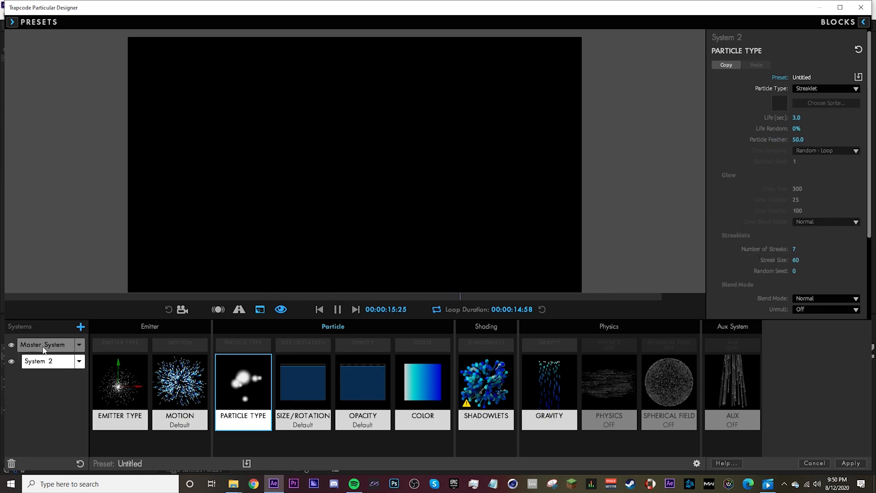
click(42, 344)
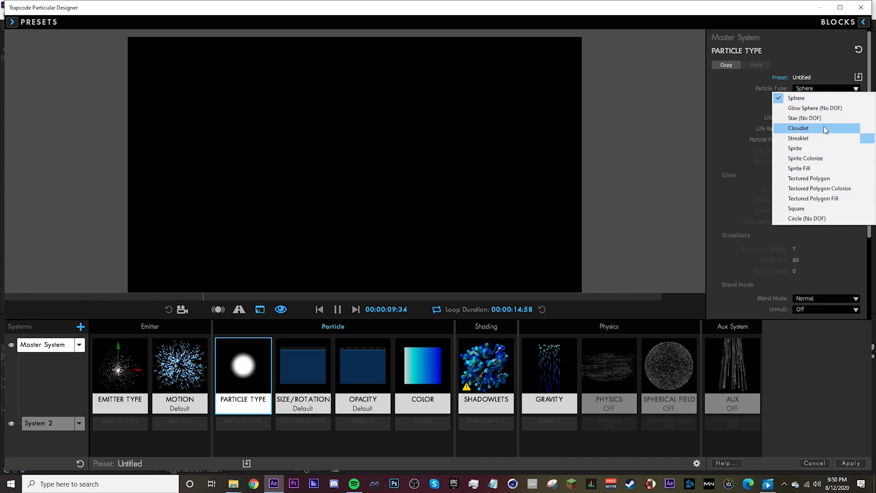
click(796, 97)
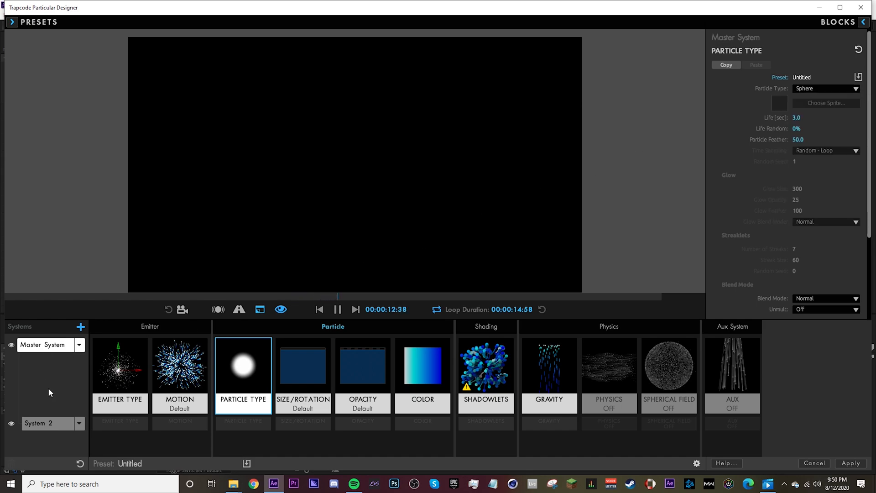
click(40, 423)
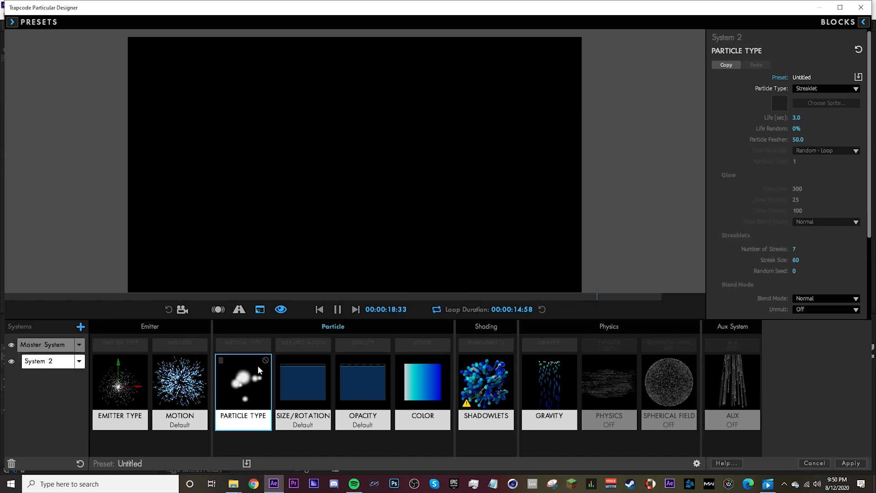
Give System 2 the descending Size over Life preset, check Opacity, and apply the design to the comp
click(303, 381)
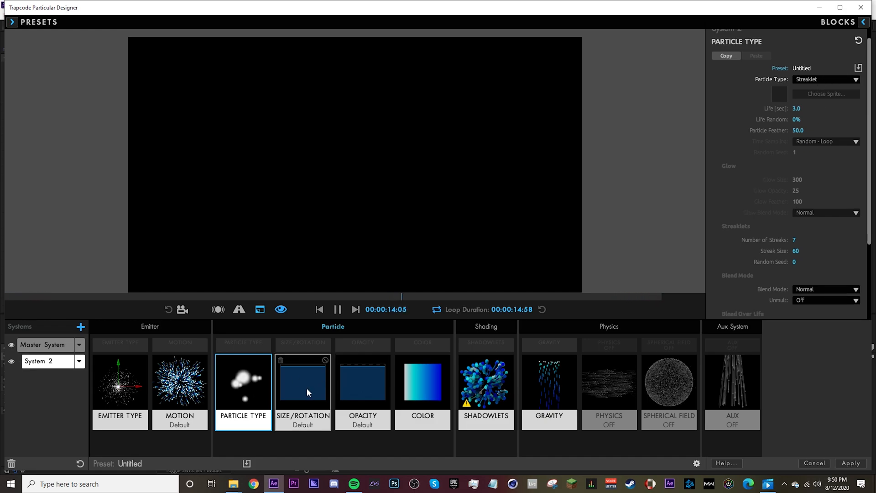
click(302, 383)
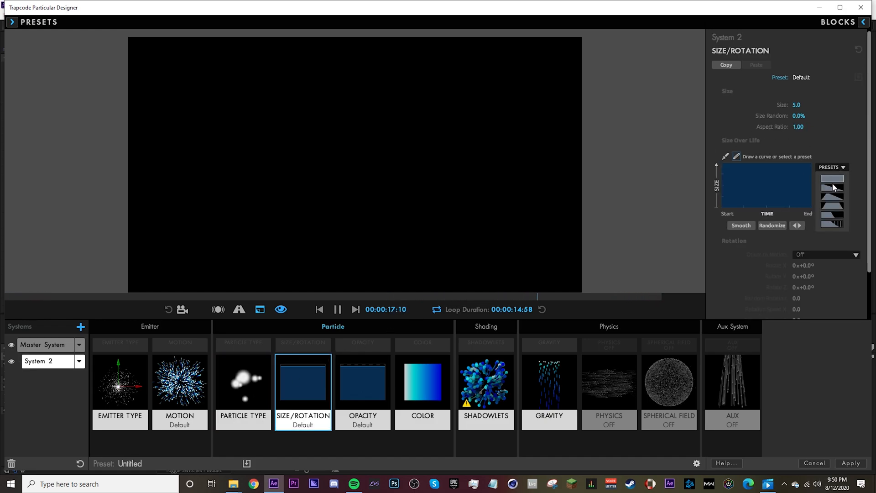
click(832, 187)
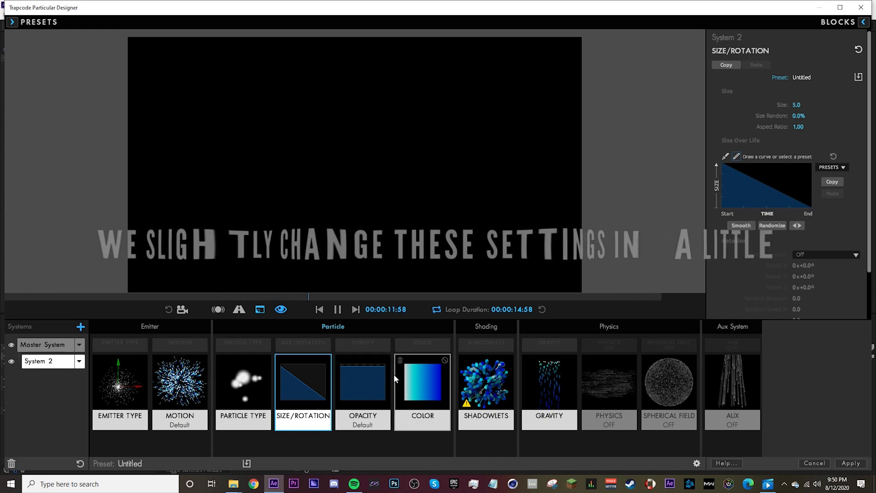
click(363, 383)
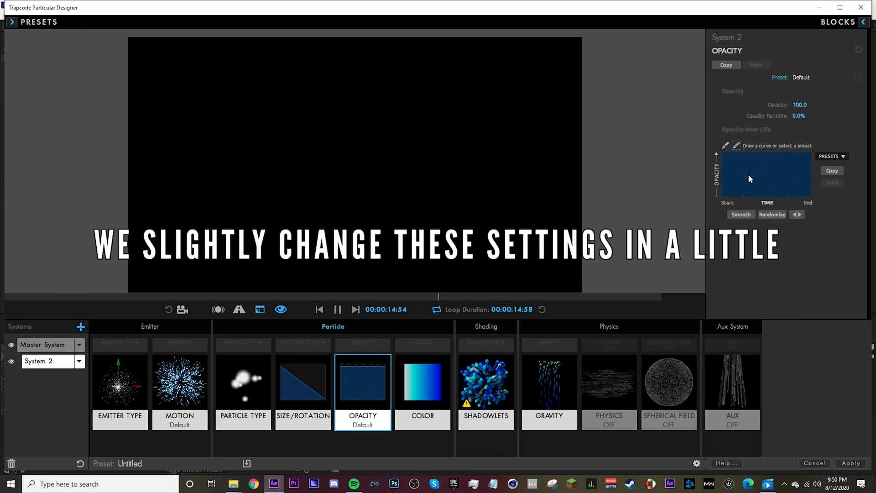
mouse_move(621, 398)
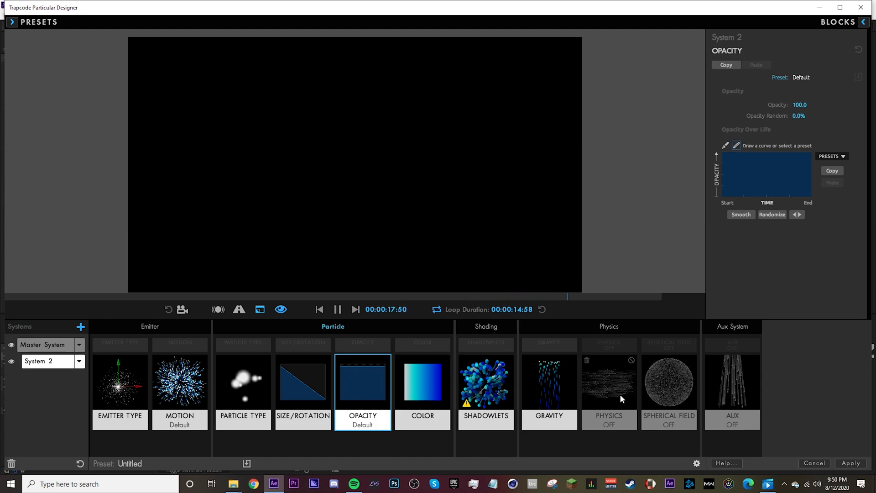
click(119, 382)
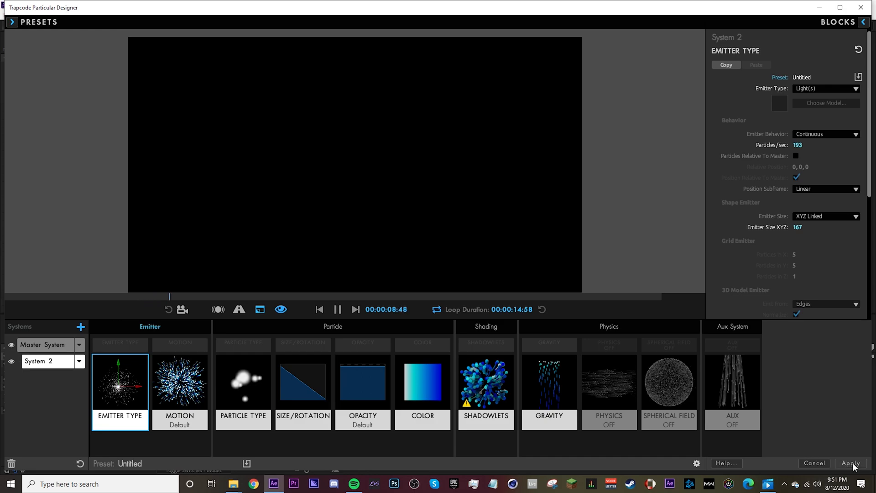
click(850, 463)
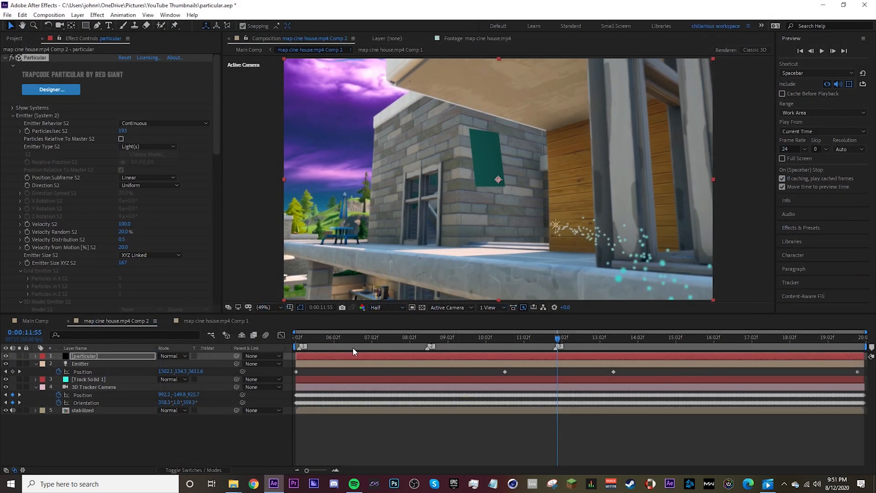
Set System 2 particle size to 13.3 and reduce Emitter Size XYZ S2 to 139
click(12, 108)
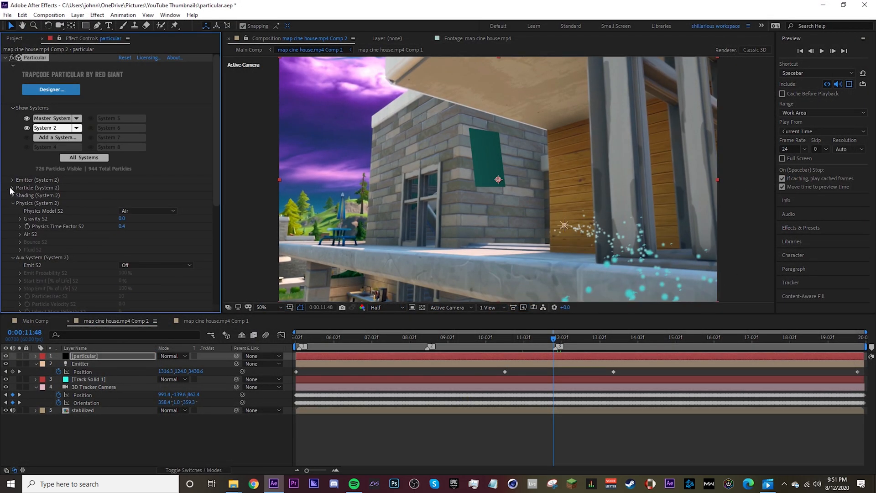
click(12, 129)
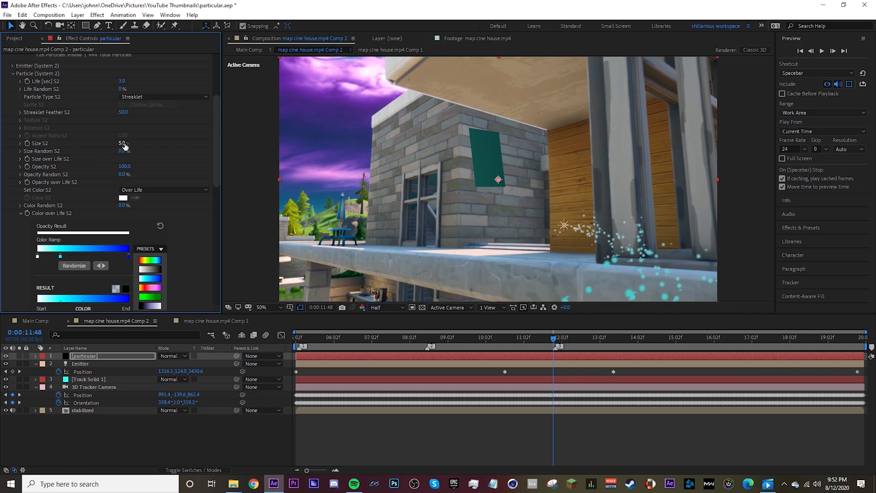
click(124, 143)
text(13.5)
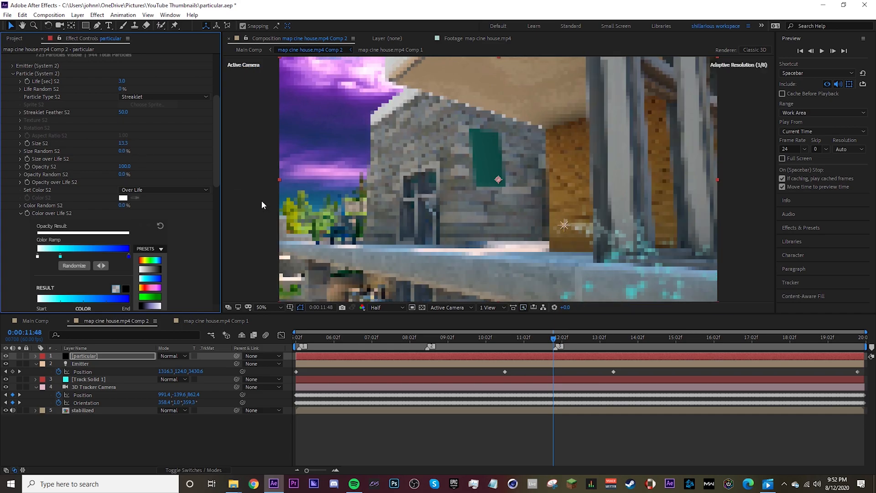
click(81, 365)
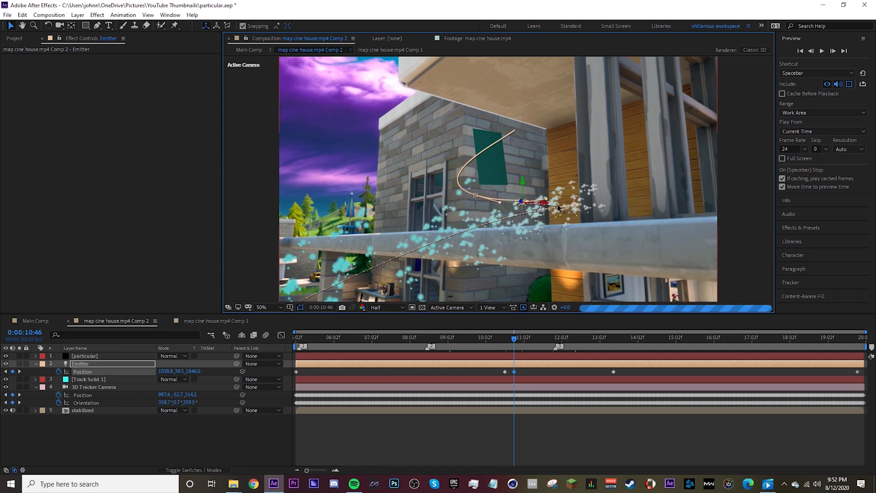
click(84, 356)
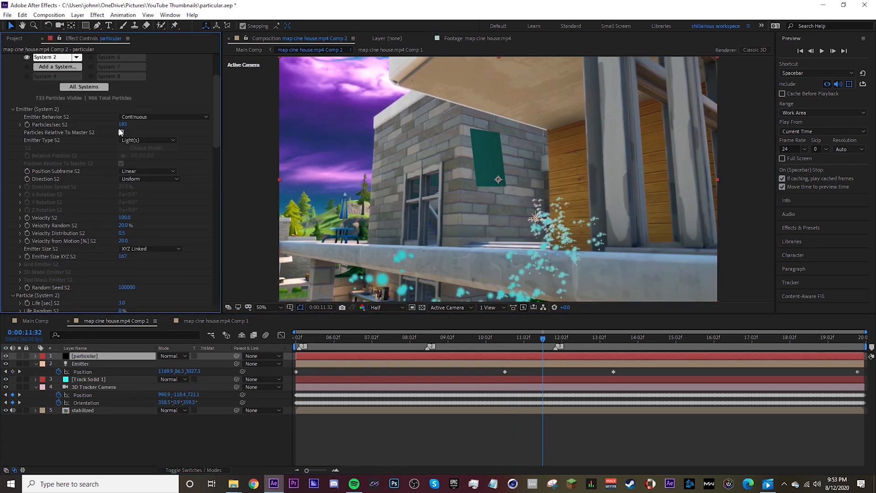
scroll(down, 3)
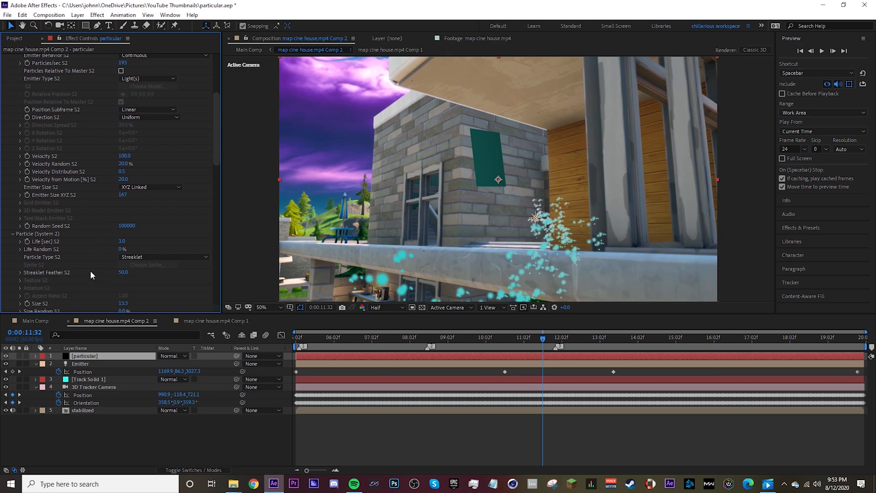
scroll(up, 3)
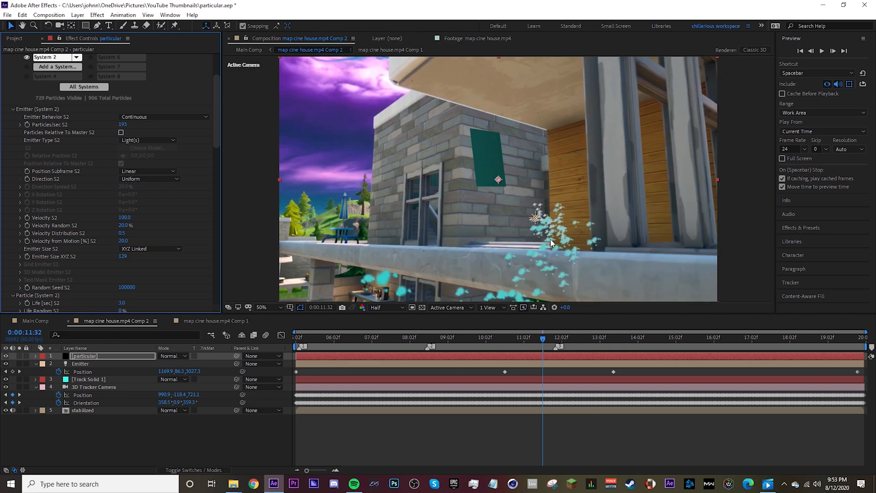
mouse_move(85, 233)
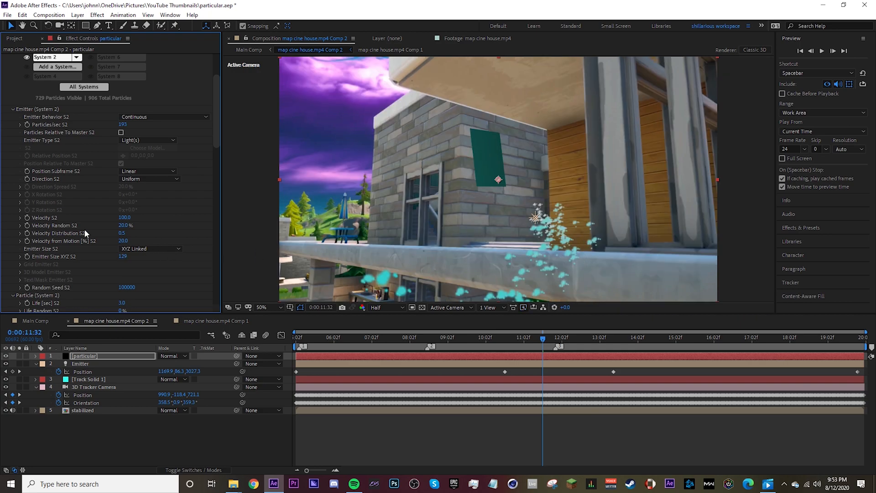
Preview the cyan trails at later frames in Main Comp, then return to Comp 2
click(34, 320)
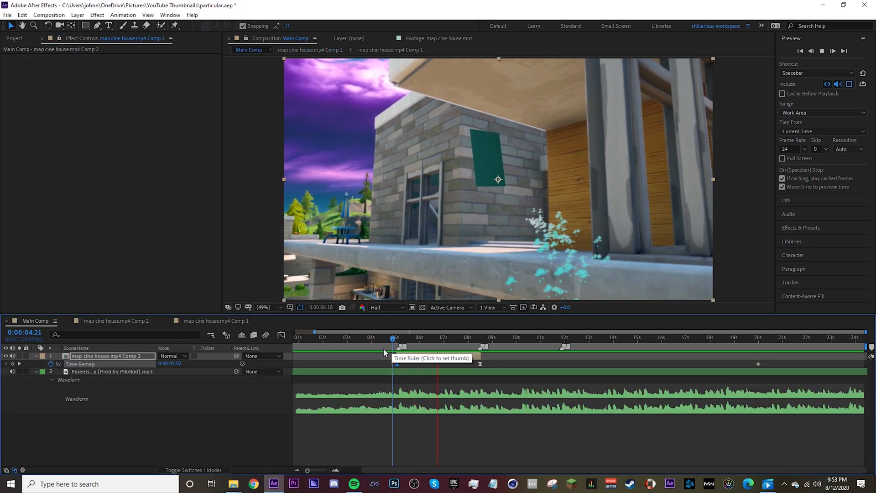
click(486, 338)
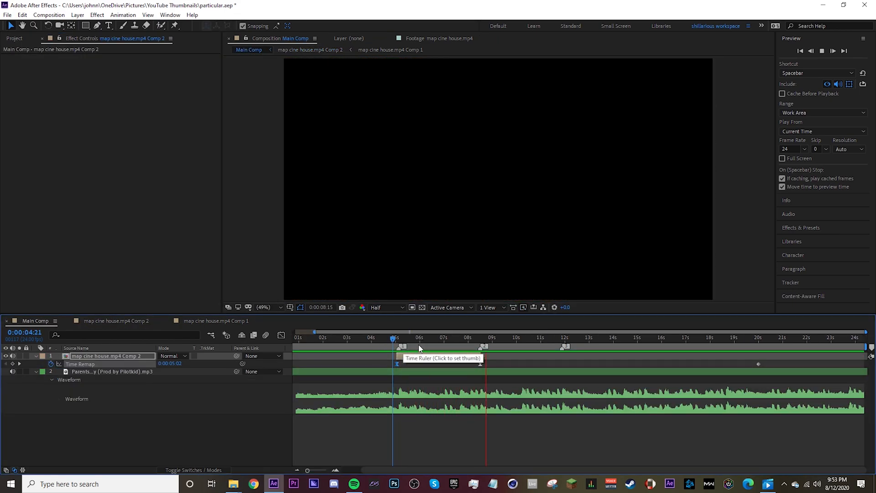
click(428, 338)
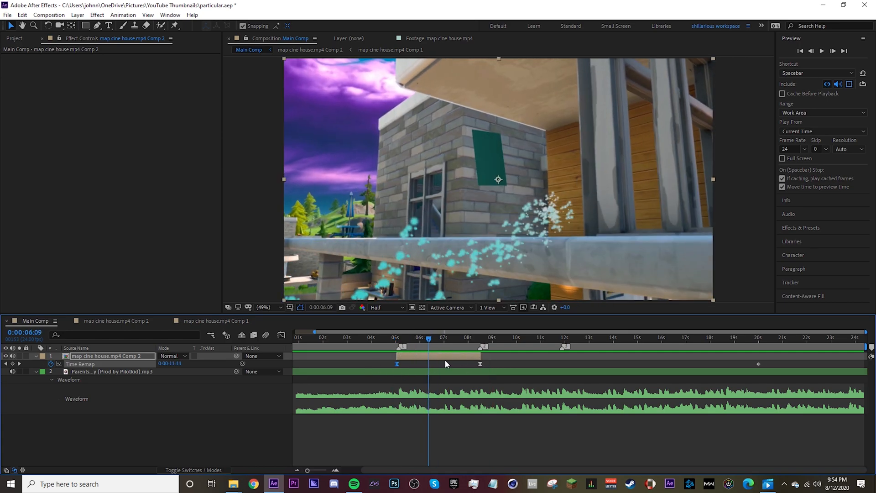
click(311, 49)
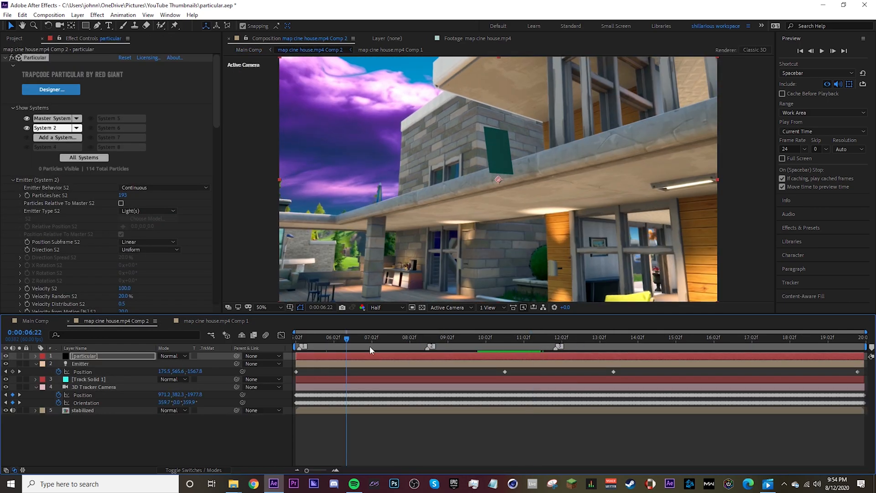
Add VC Color Vibrance to the particular layer at 0.49 vibrance with Matte Alpha on, adjusting preserve luminance
click(587, 337)
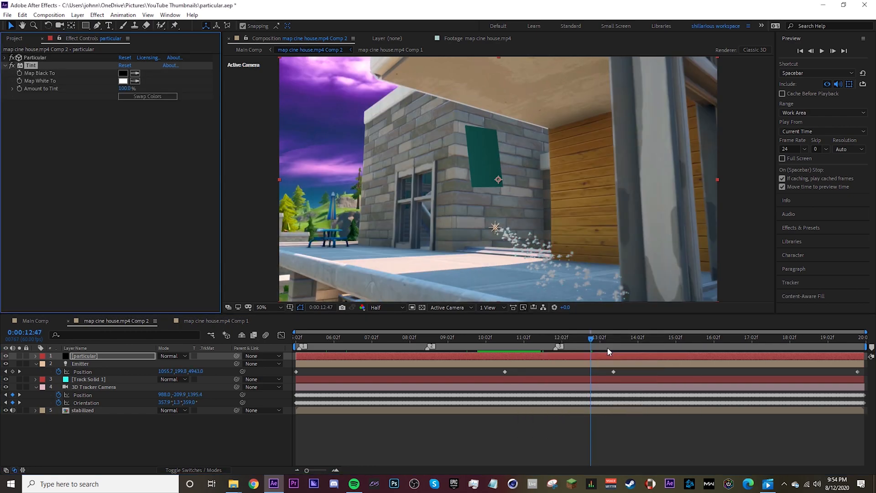
text(color v)
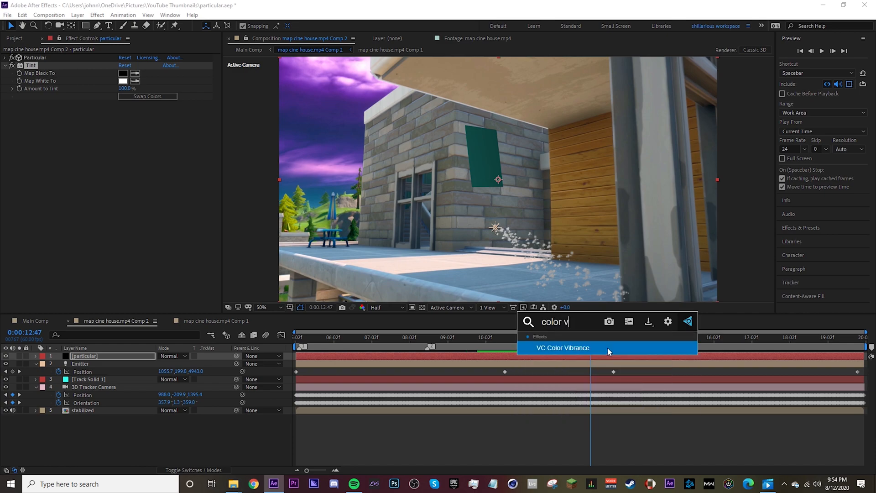
double_click(563, 348)
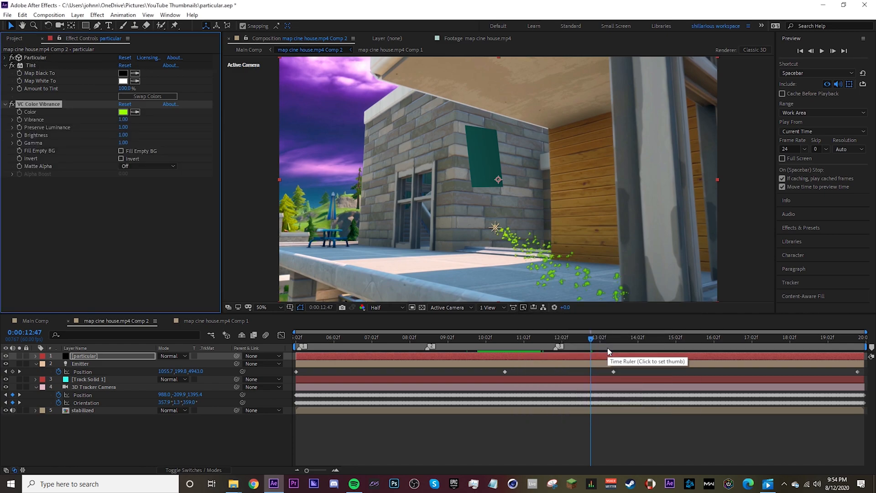
mouse_move(75, 123)
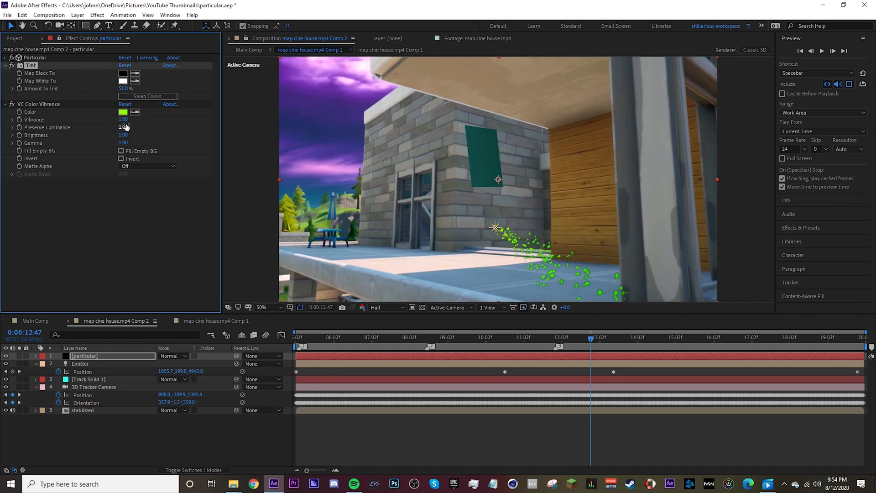
click(123, 111)
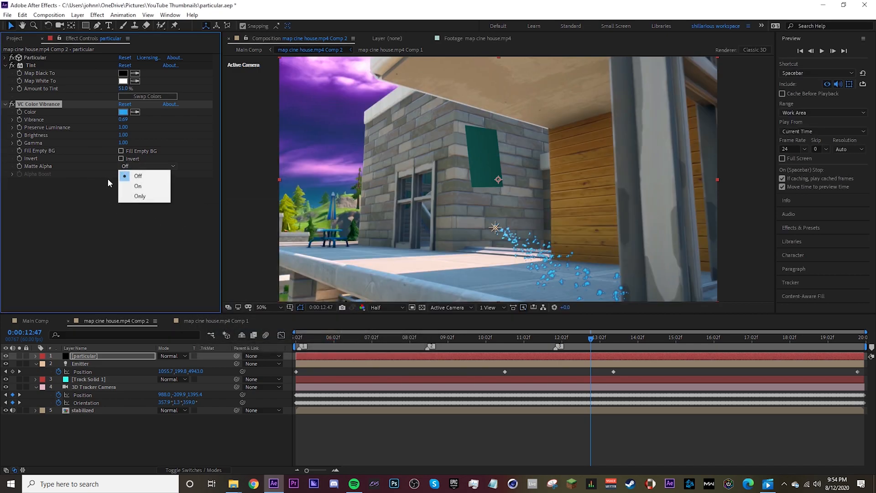
click(138, 187)
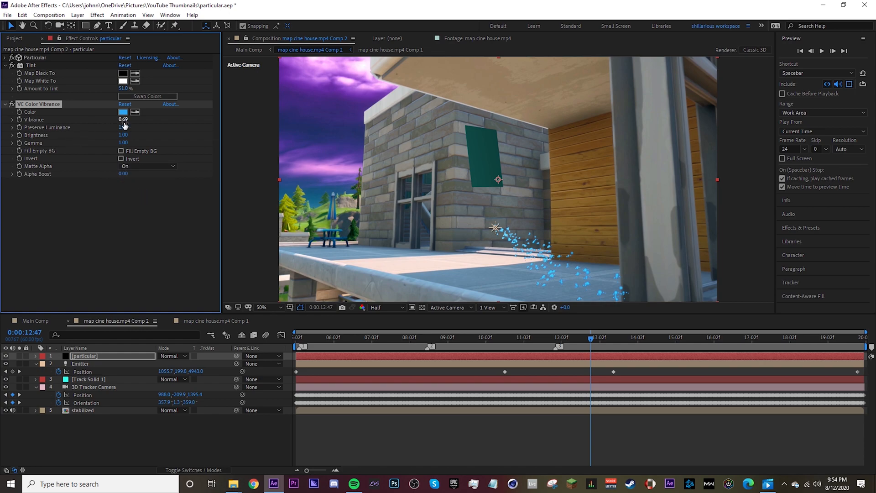
drag(122, 119, 115, 126)
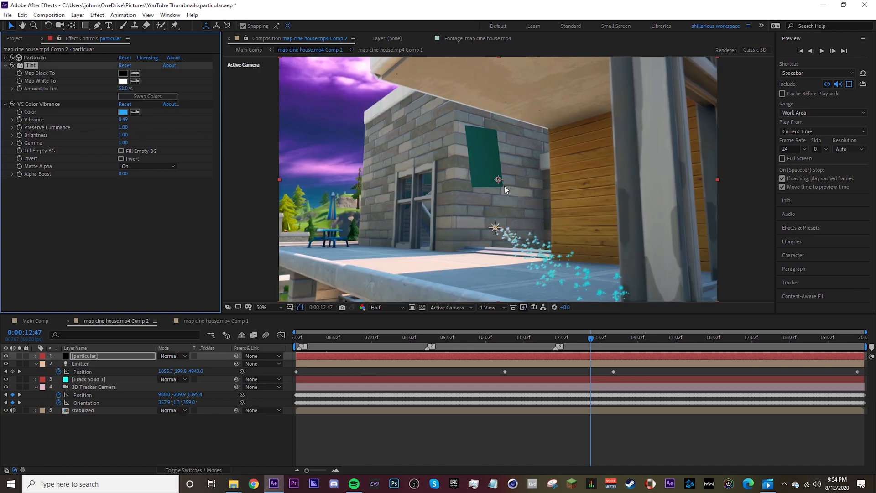
key(ctrl+s)
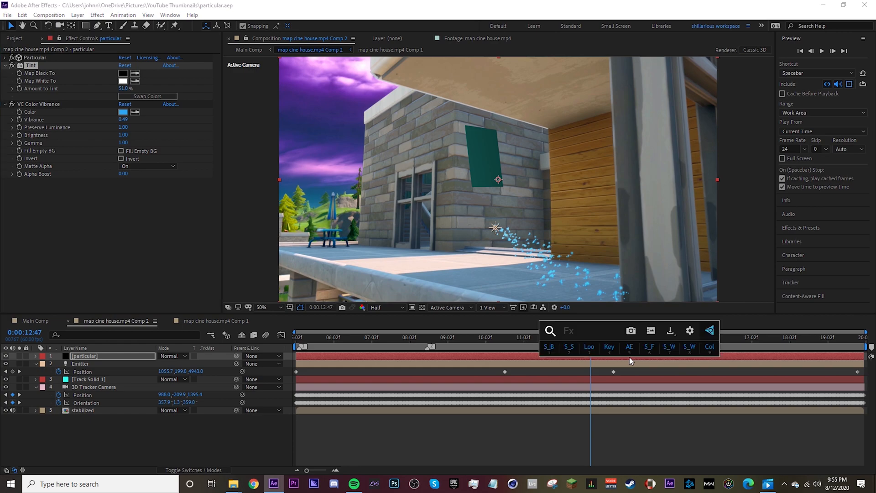
Apply Starglow with the Electric X preset and view the glow at 100% and Full resolution
click(649, 346)
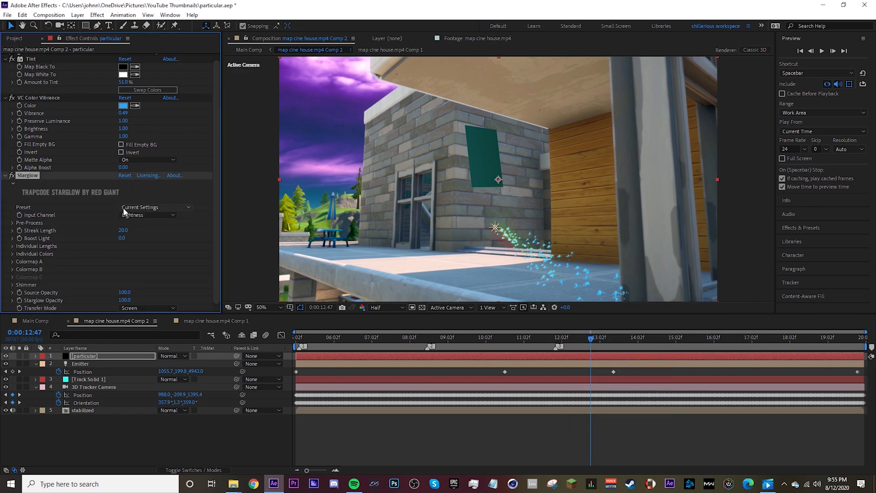
click(156, 207)
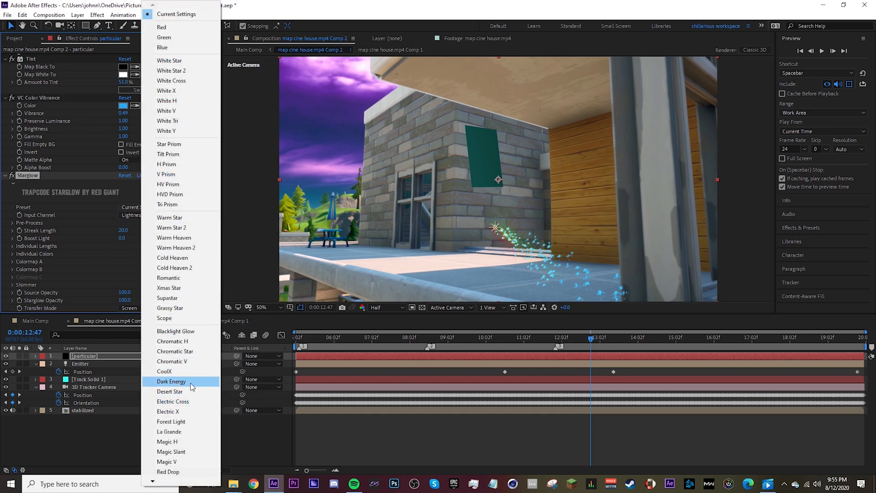
click(173, 402)
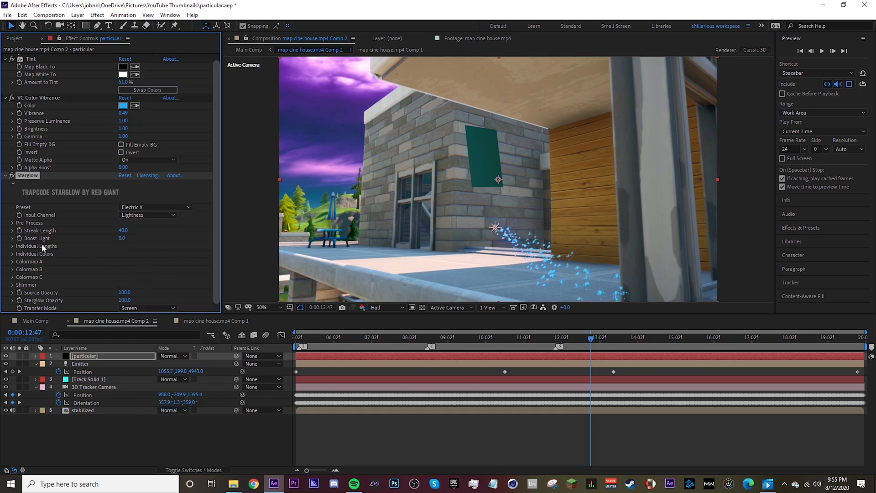
click(11, 223)
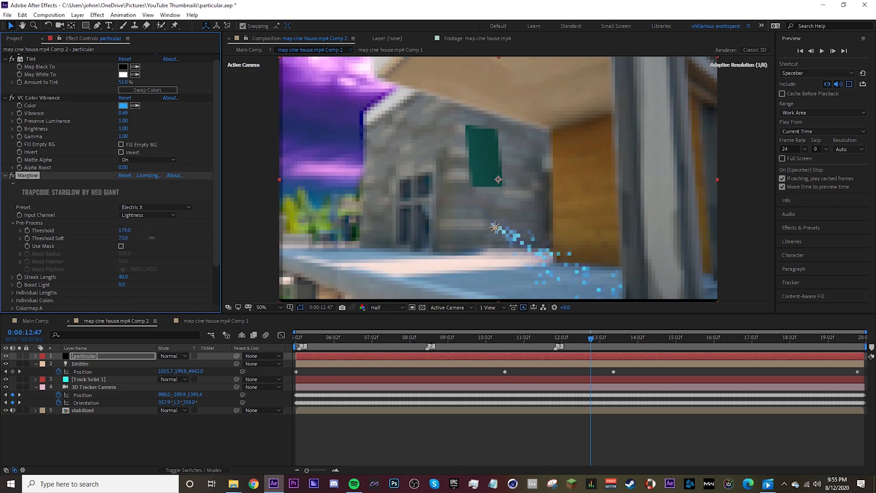
click(261, 307)
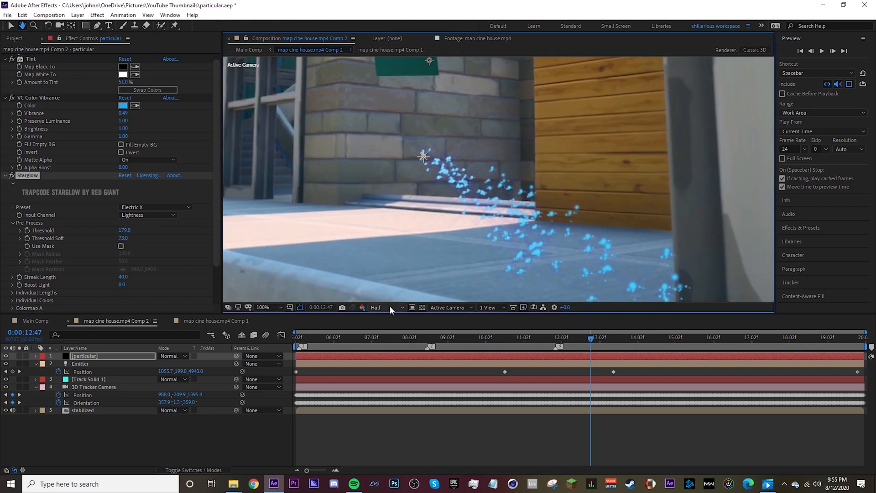
click(375, 307)
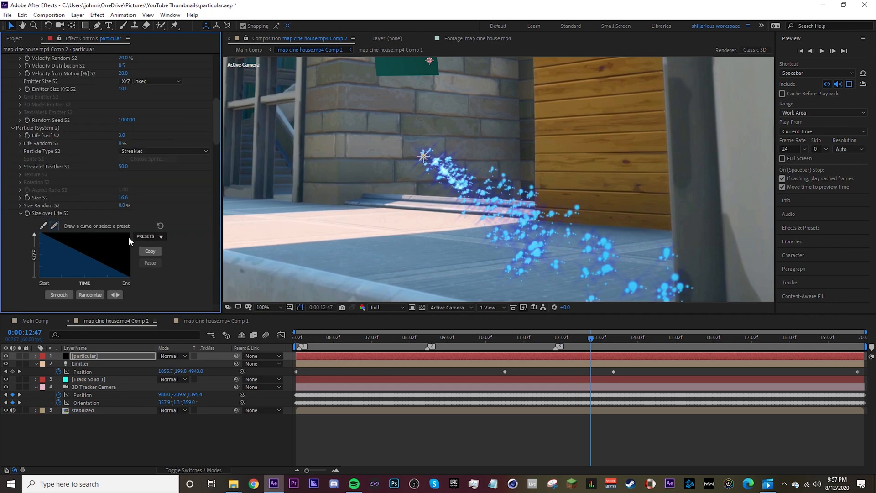
mouse_move(140, 237)
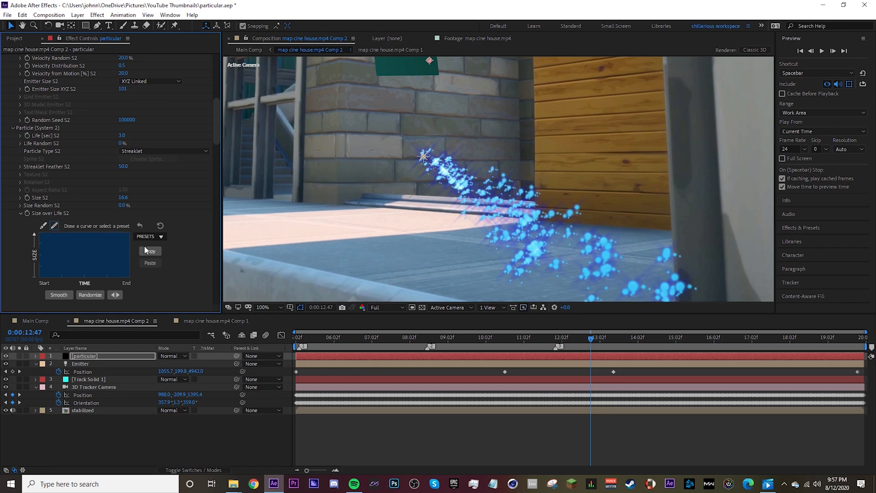
Reshape System 2's Size over Life curve via its presets, size 14.2, then scroll to Master settings
click(149, 235)
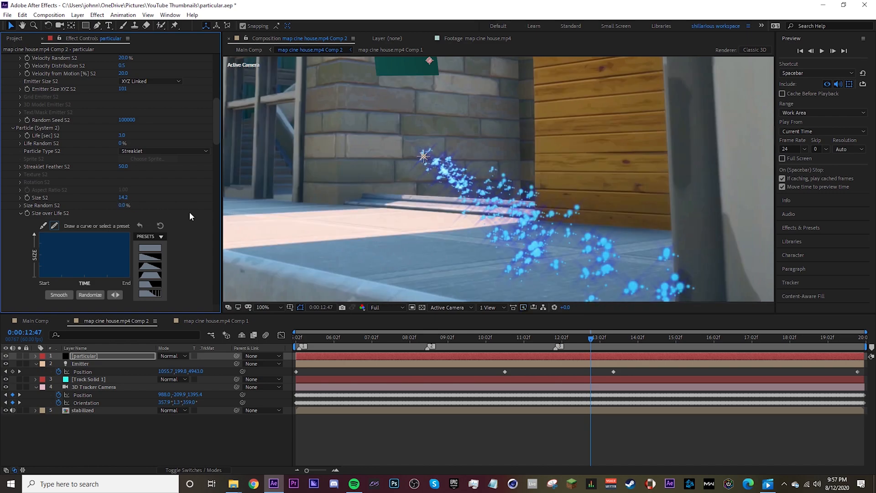
scroll(up, 3)
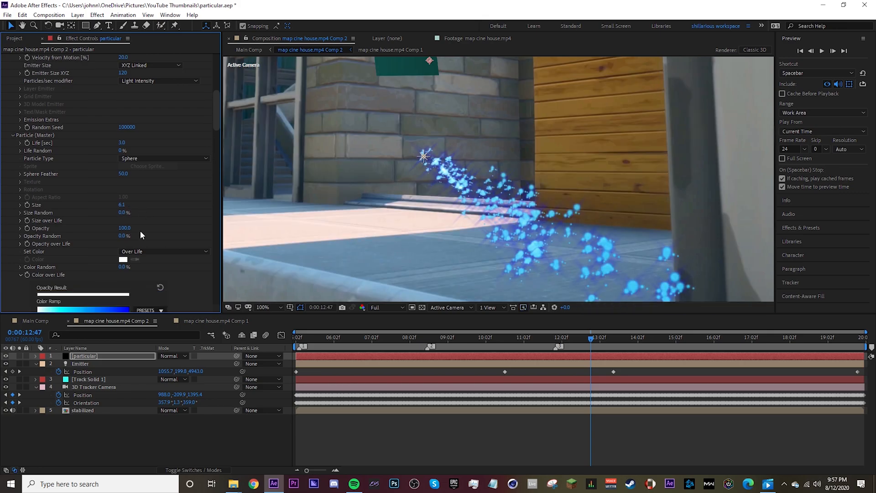
Preview a different moment in Main Comp, then return to the Comp 2 particle composition
click(36, 321)
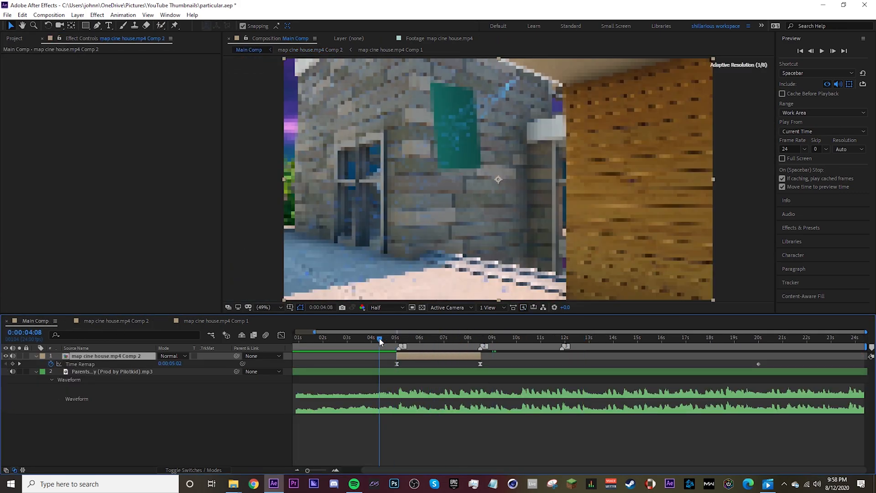
click(393, 337)
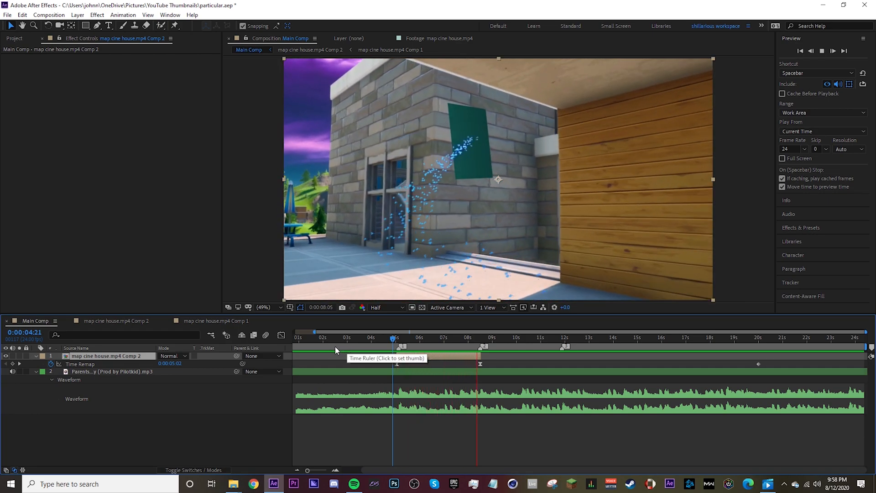
click(450, 337)
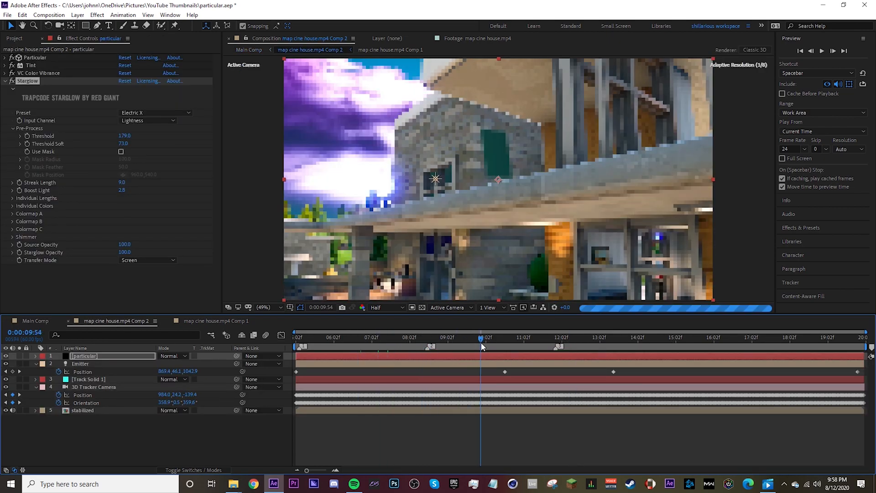
Add Camera Lens Blur to the particles with Blur Radius keyframed about 17 early and 1.4 later
click(499, 337)
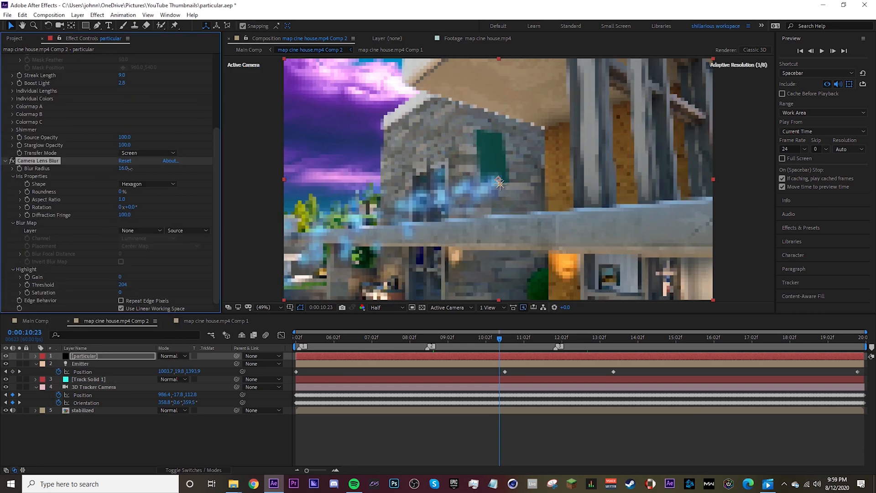
click(124, 168)
text(1.4)
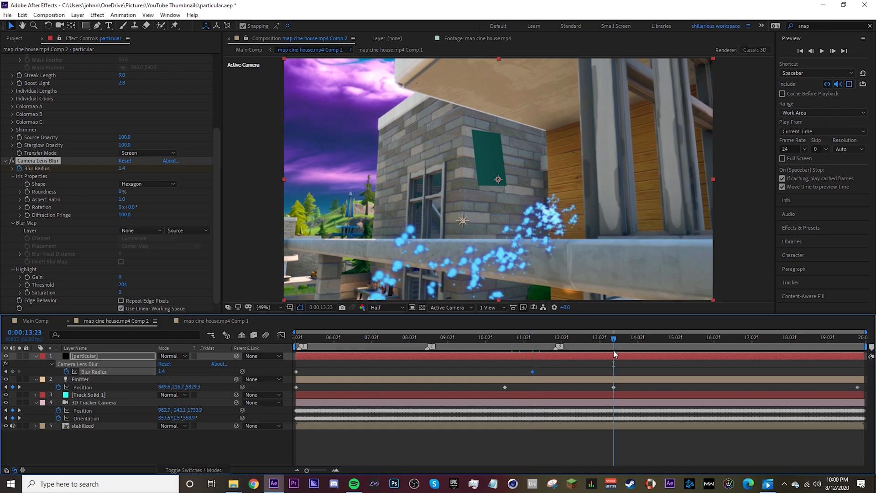
click(296, 337)
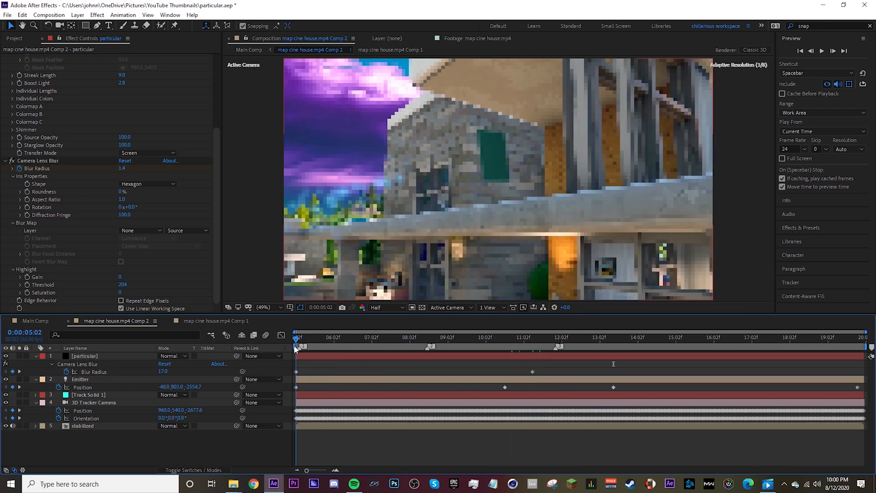
click(335, 337)
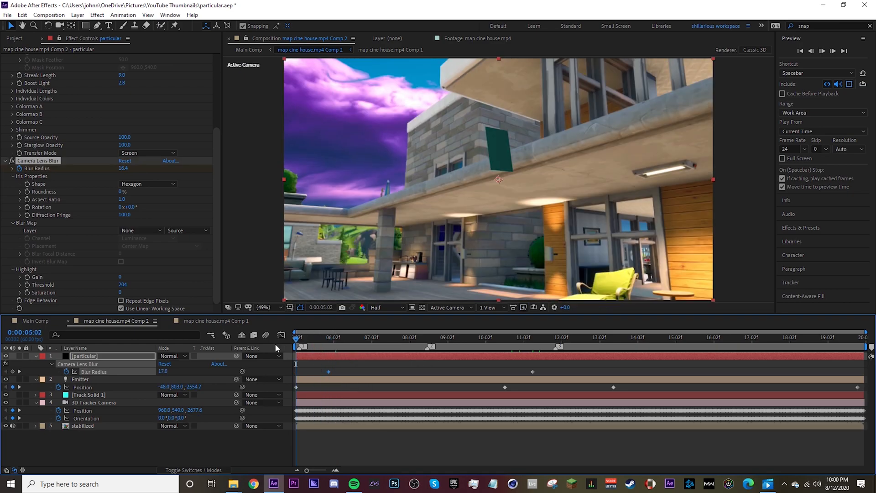
click(36, 320)
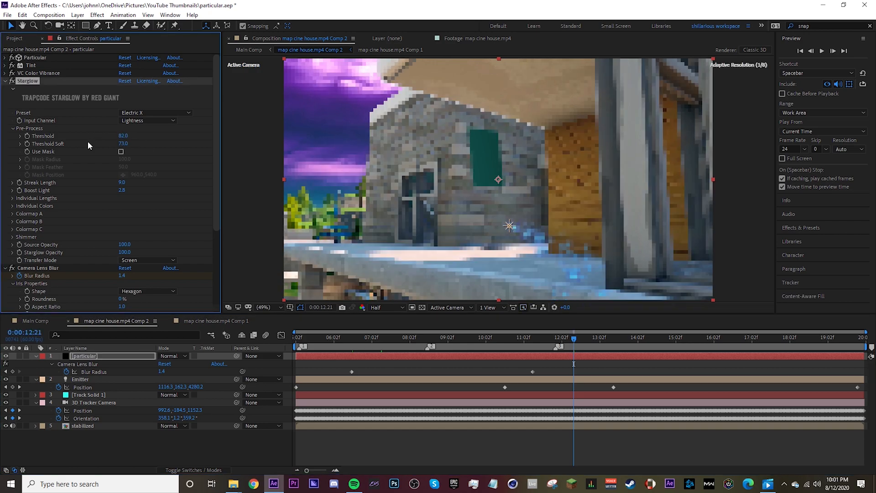
Reselect the particular layer and lower Starglow's threshold to about 88
click(631, 337)
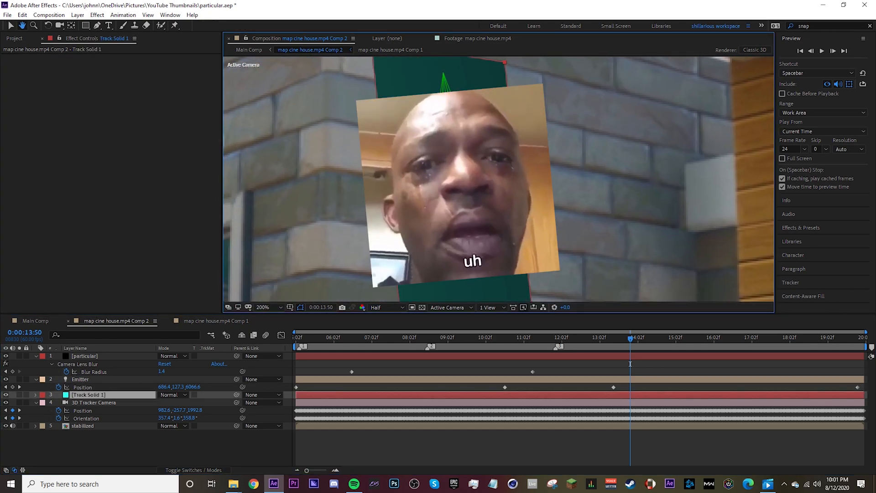
click(261, 306)
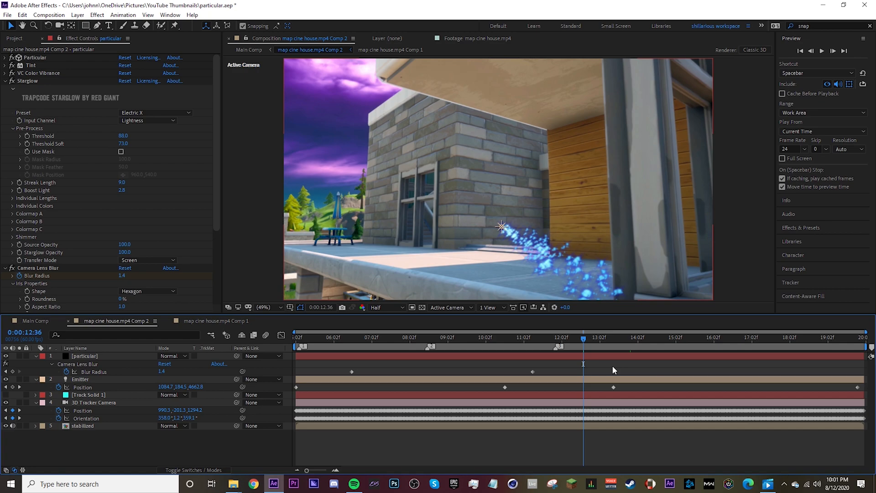
mouse_move(608, 370)
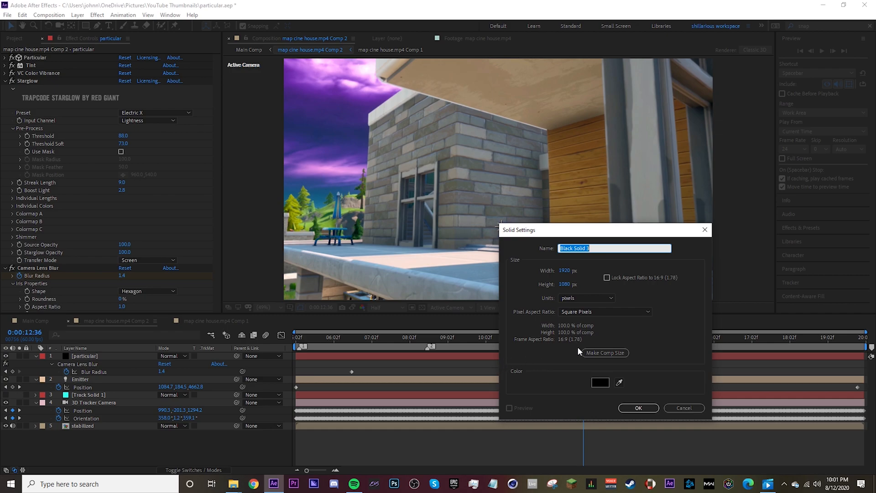
Create a black solid named 'lens flare', apply Lens Flare and blend it over the footage
text(lens flare)
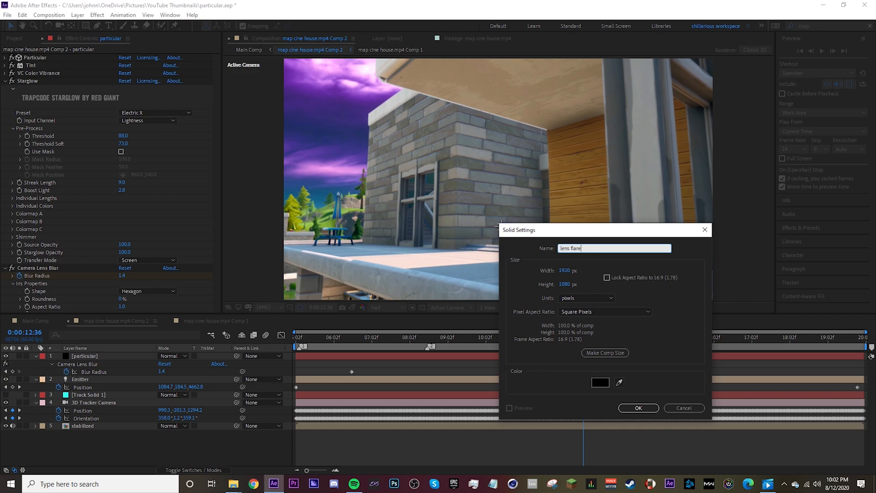
click(638, 408)
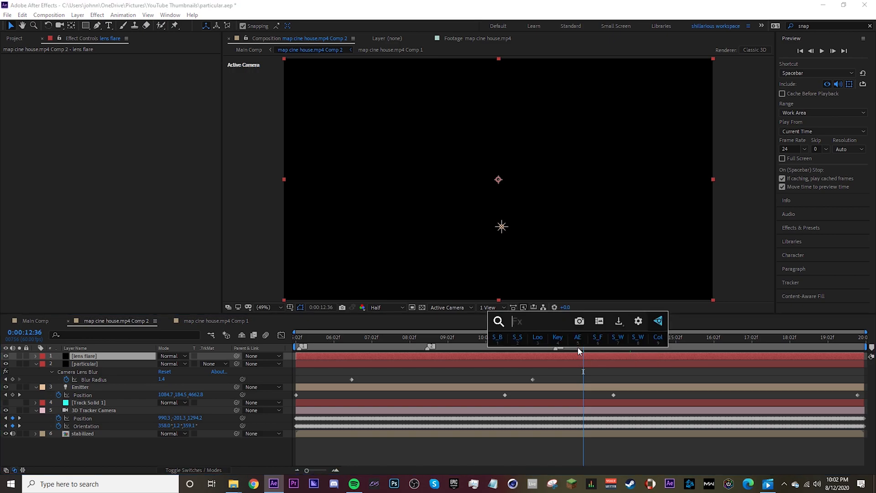
text(lens flare)
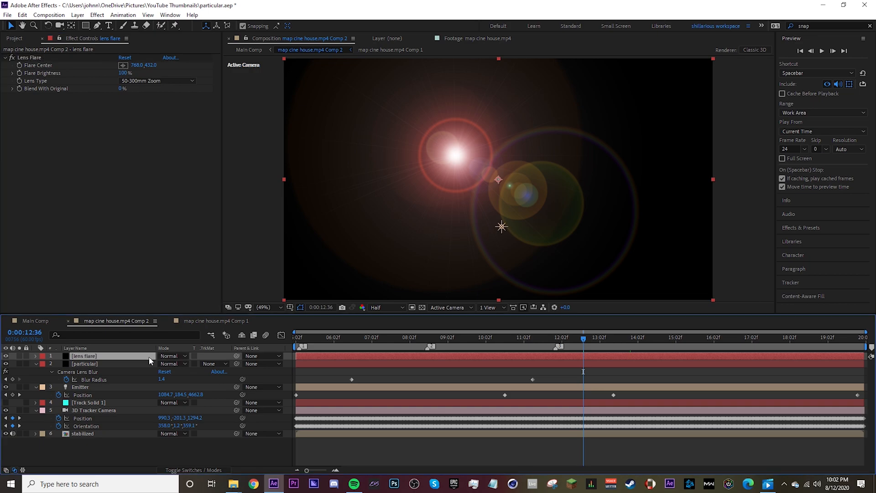
click(171, 356)
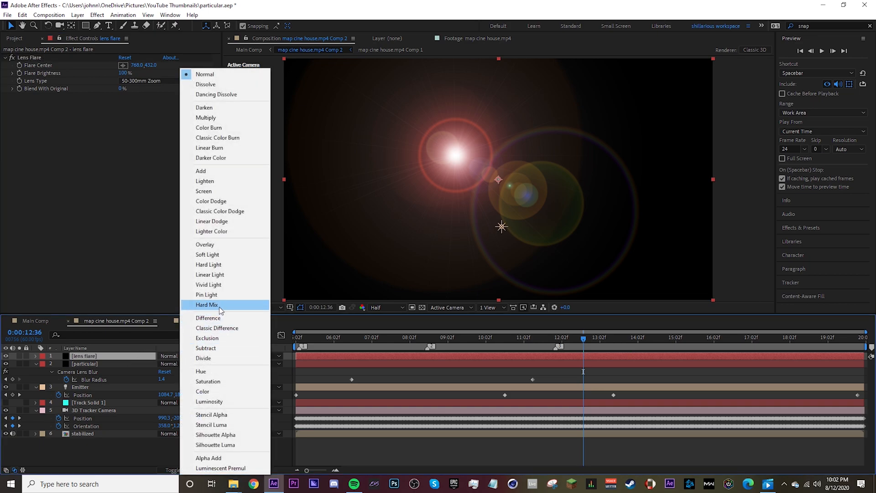
click(201, 171)
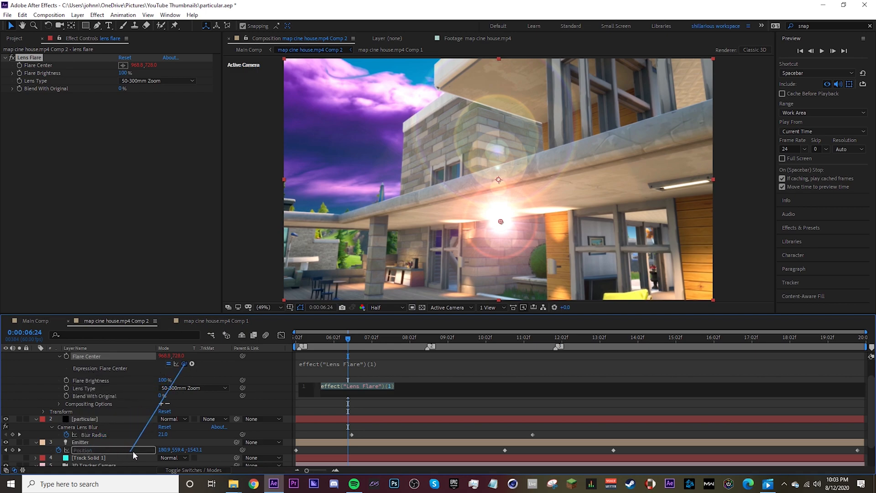
Set Flare Center expression to thisComp.layer("Emitter").toComp([0,0,0]) so the flare follows the emitter
double_click(81, 442)
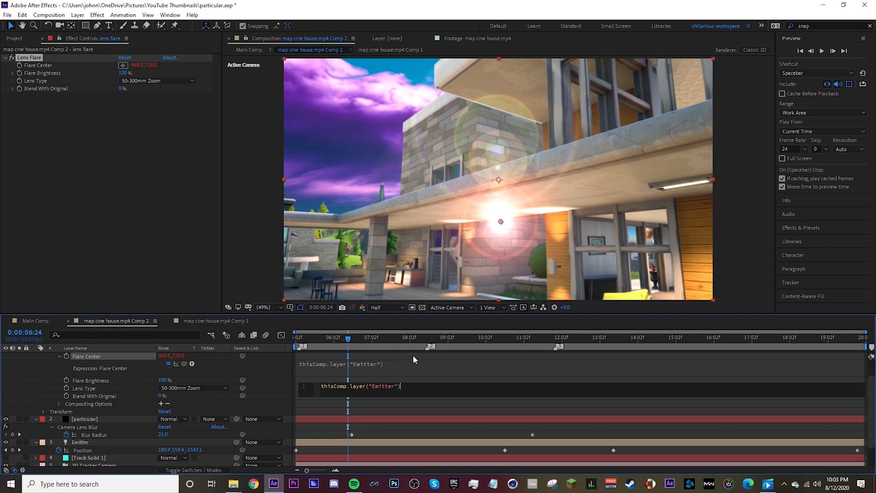
mouse_move(433, 386)
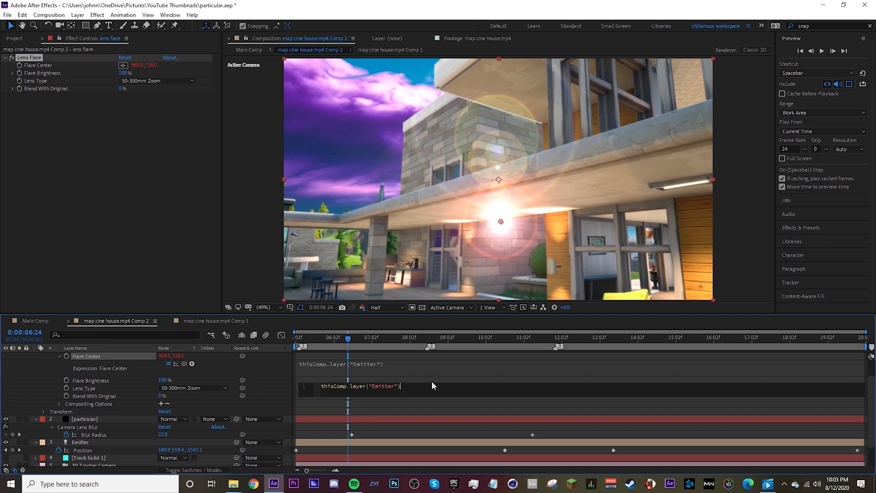
text(.toComp)
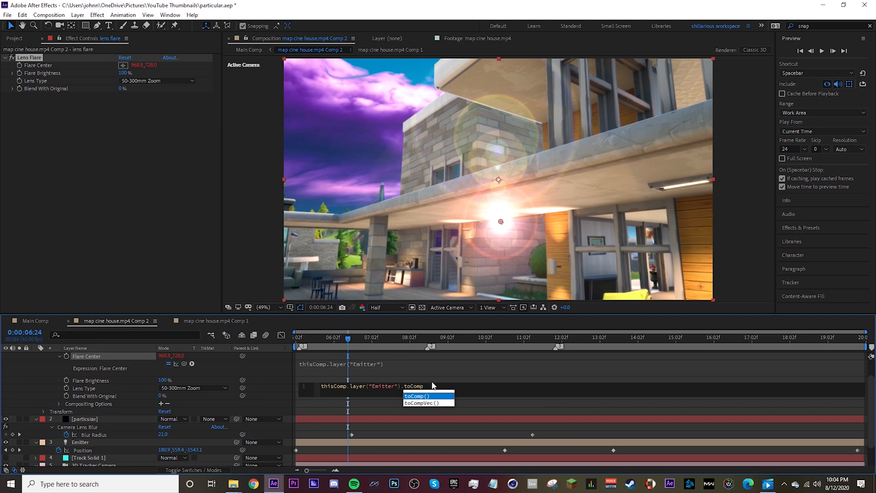
click(417, 396)
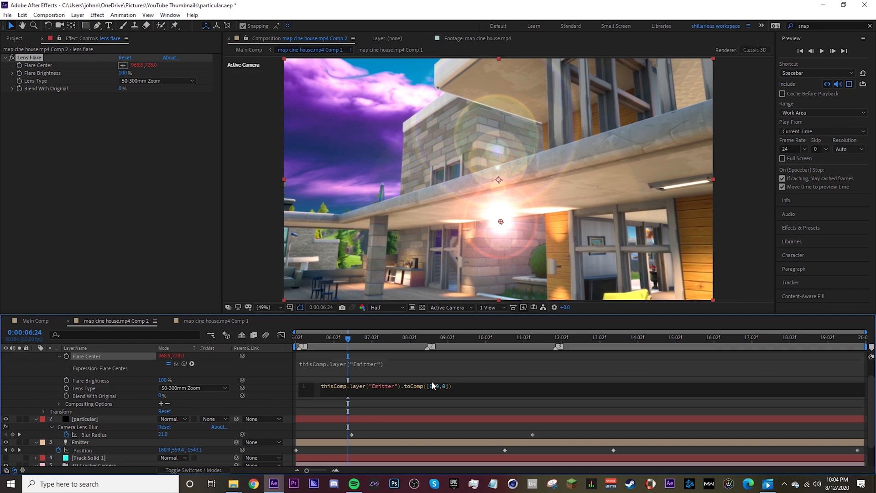
click(351, 336)
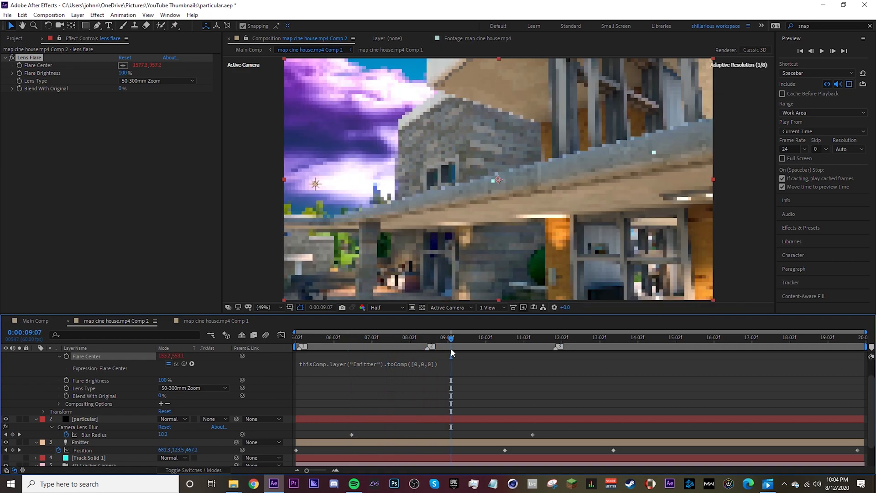
Check the flare follows the emitter and switch its Lens Type to 105mm Prime
click(499, 337)
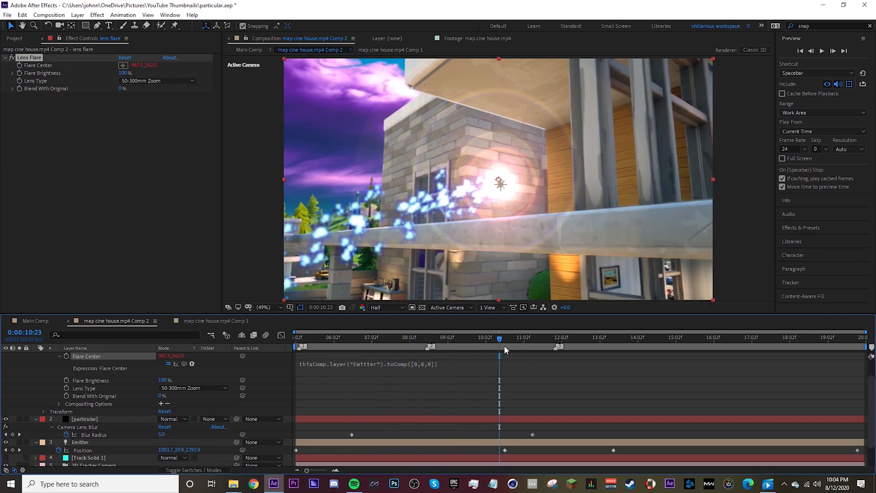
click(546, 337)
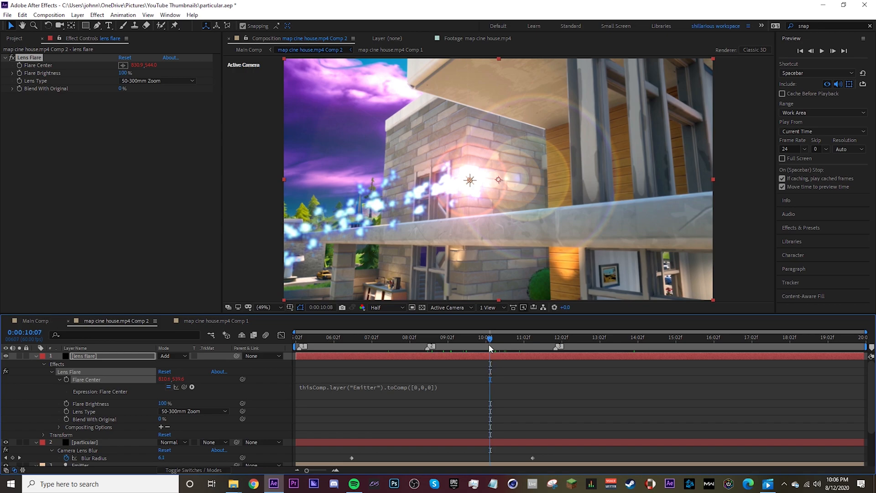
click(482, 336)
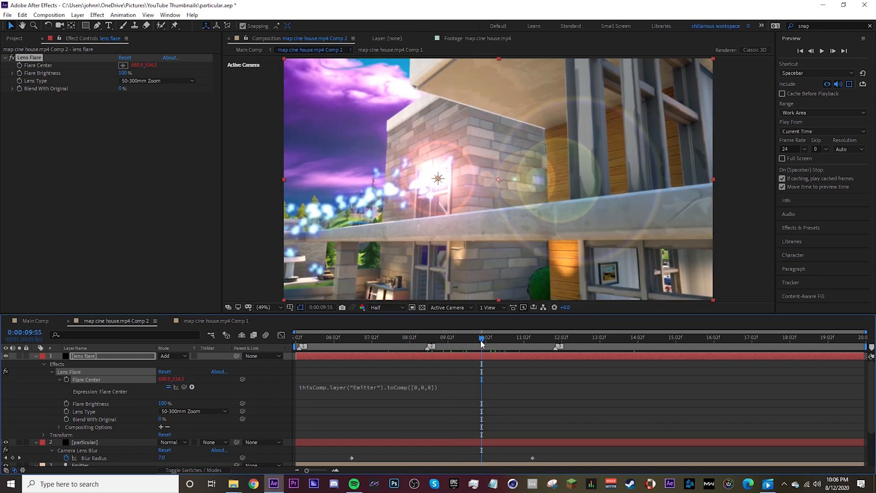
click(477, 337)
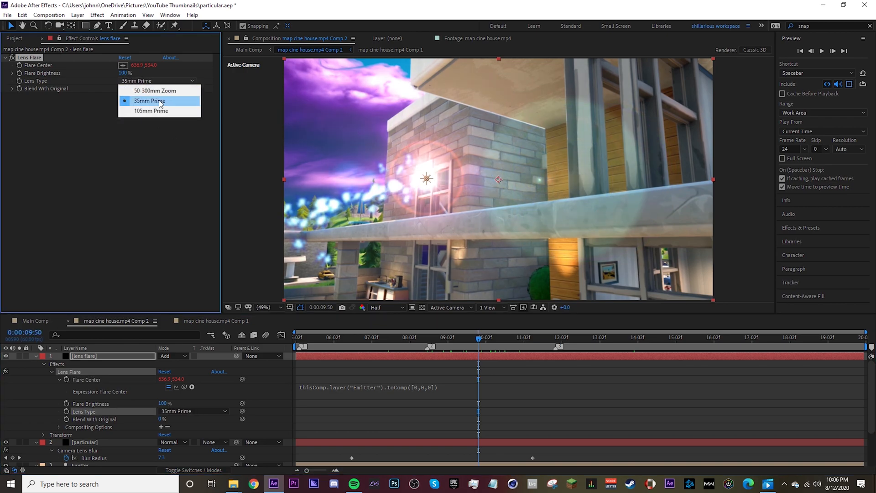
click(150, 111)
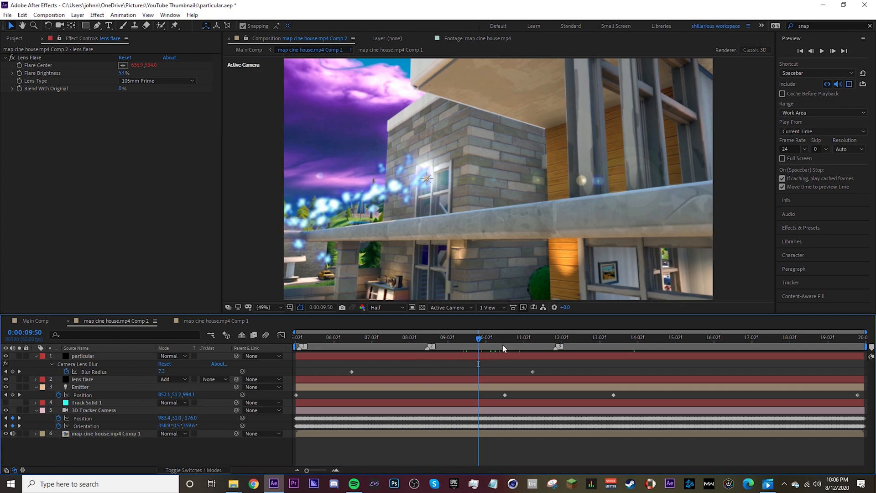
Lower the Flare Brightness to 24% and switch to Main Comp
click(522, 347)
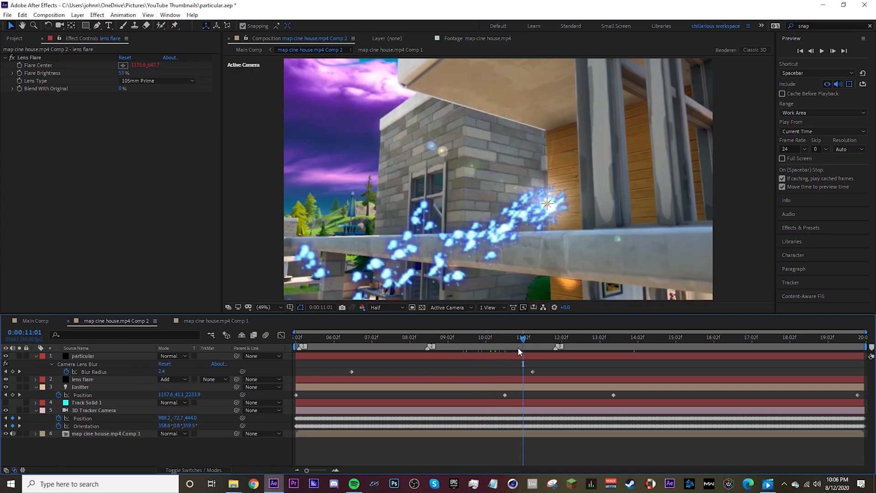
click(82, 379)
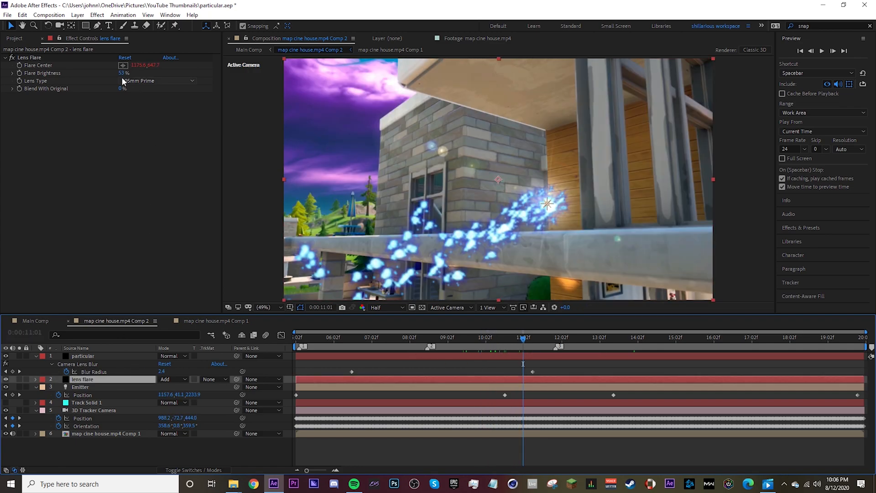
drag(126, 73, 120, 73)
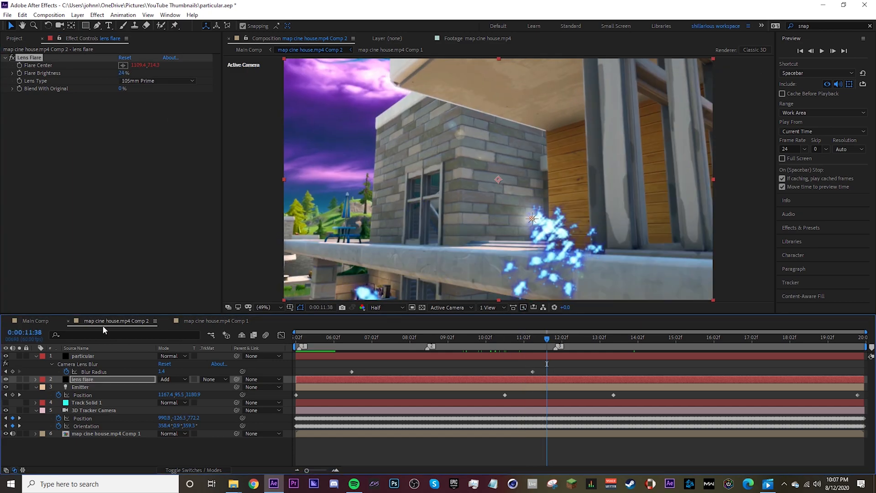
click(35, 321)
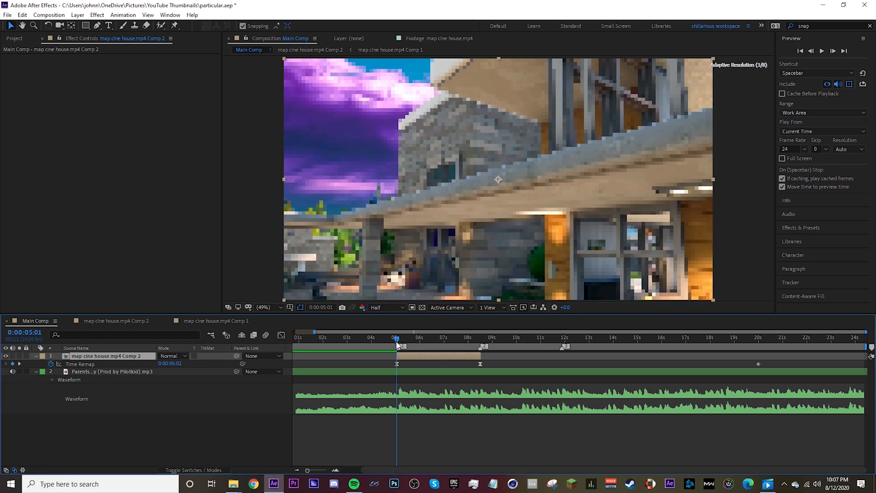
click(384, 338)
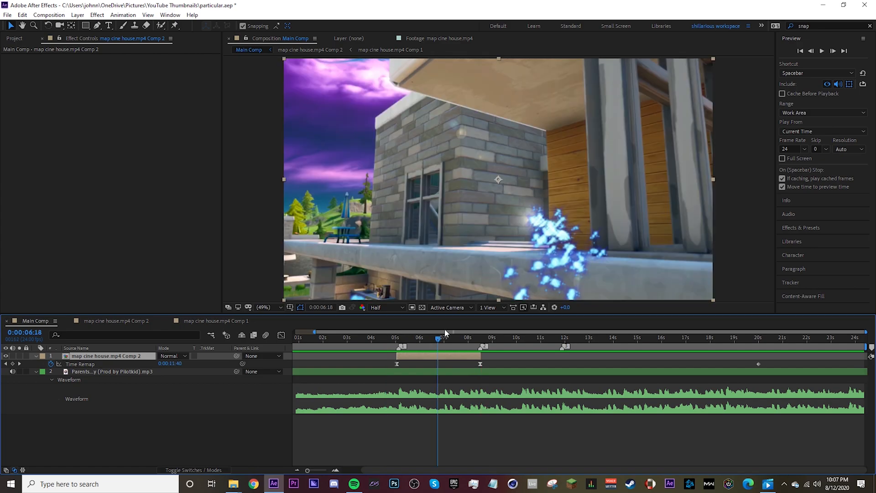
mouse_move(456, 208)
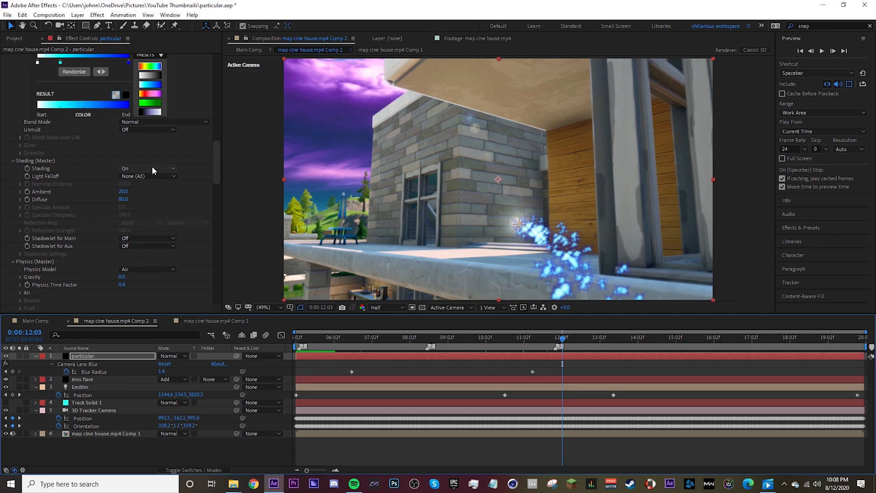
Bring up the lens flare layer's settings with Flare Brightness lowered to 19%
click(465, 338)
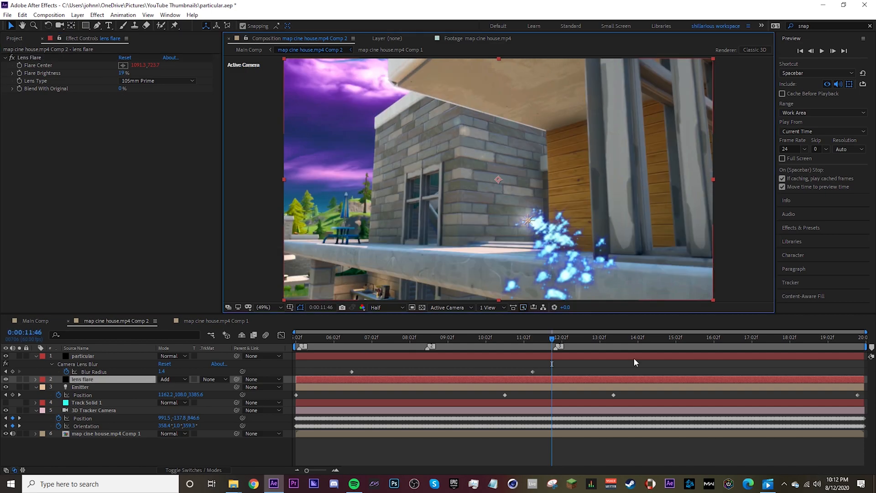
Apply VC Color Vibrance to the lens flare with a light blue tint, vibrance 0.43 and brightness 1.43
text(color)
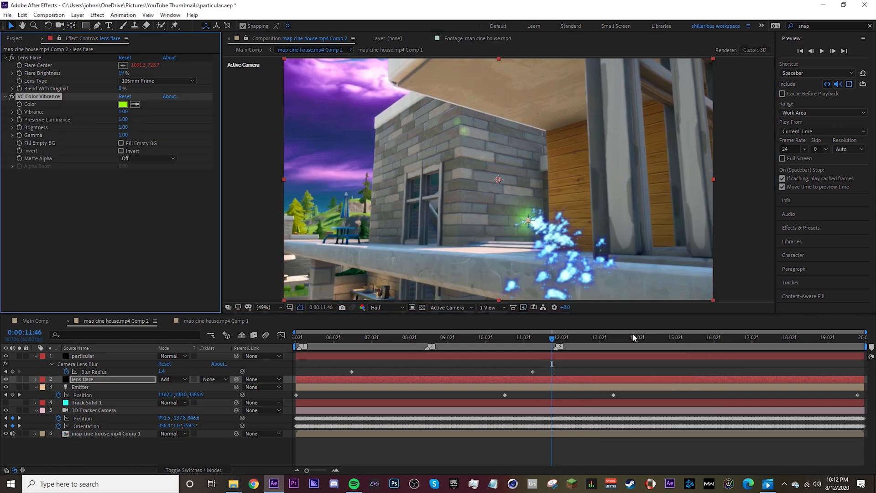
click(123, 104)
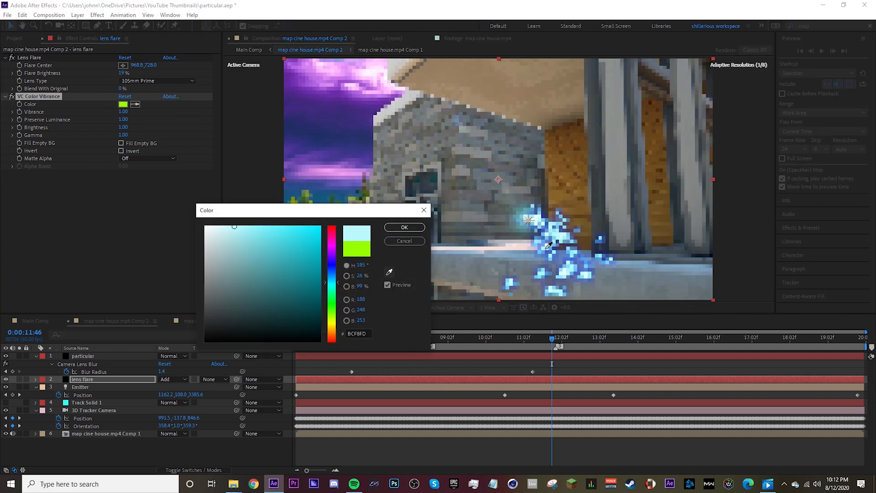
click(277, 246)
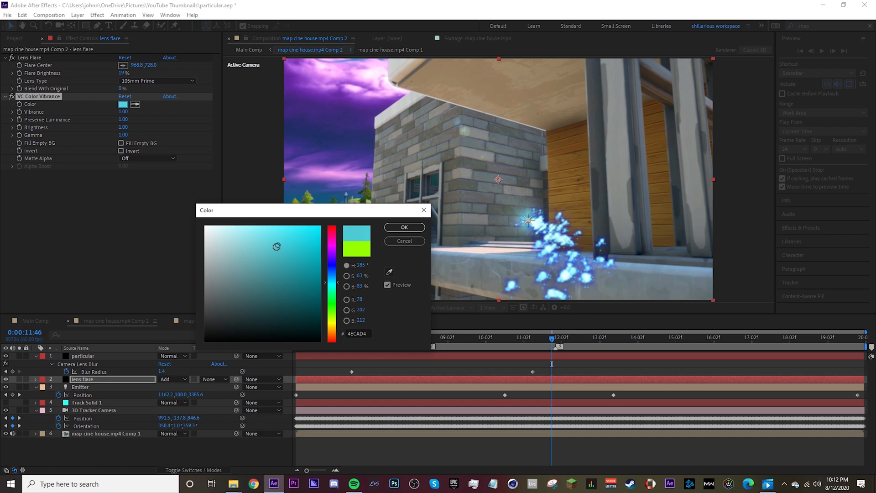
click(290, 245)
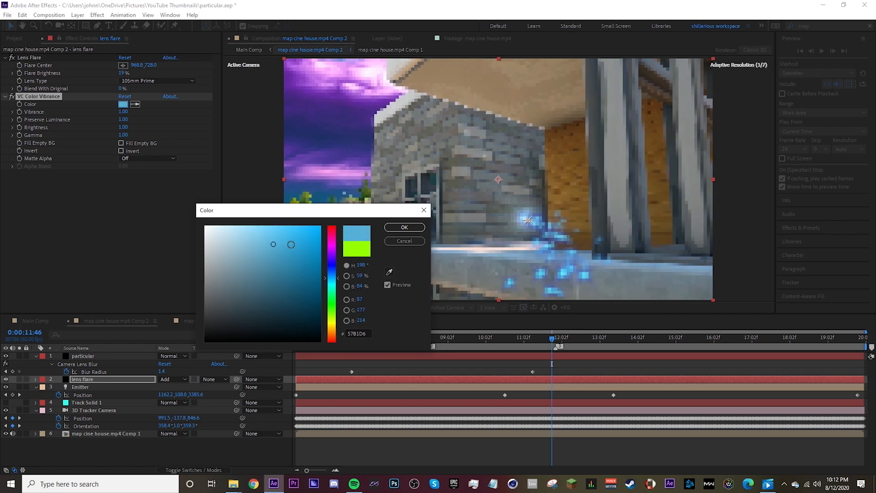
click(403, 227)
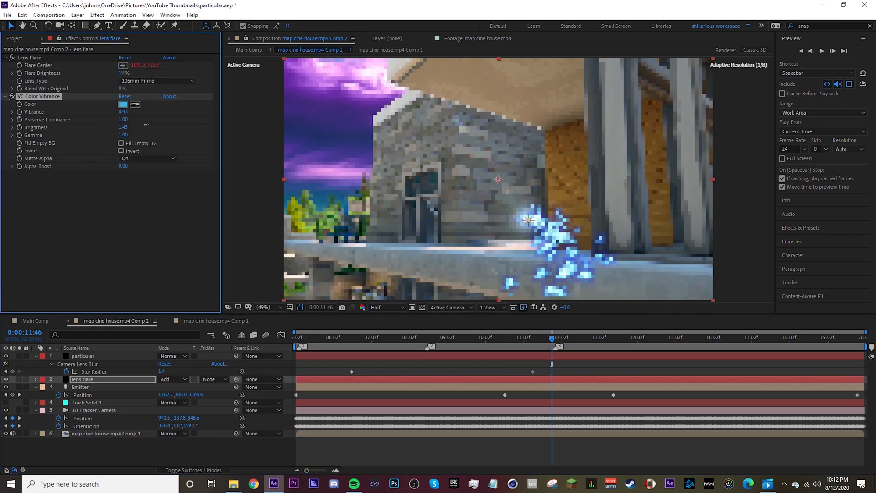
click(123, 127)
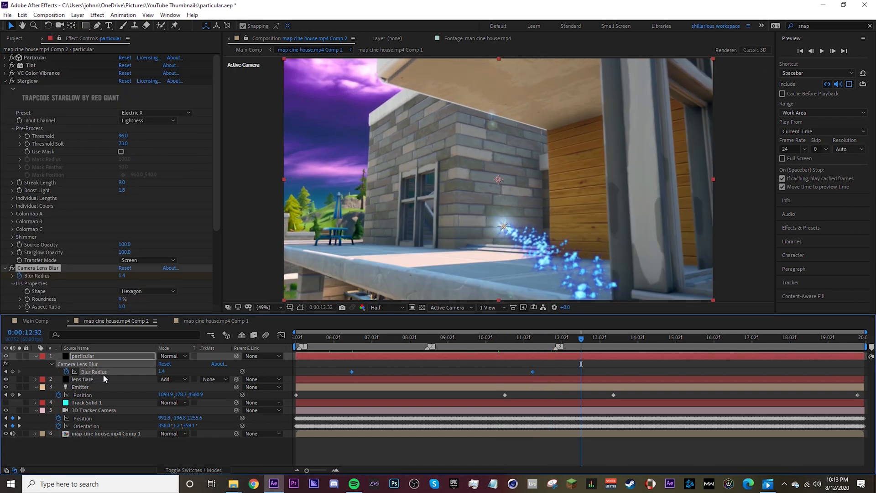
At the first Blur Radius keyframe, ease the flare tint's brightness down to 1.18
click(83, 379)
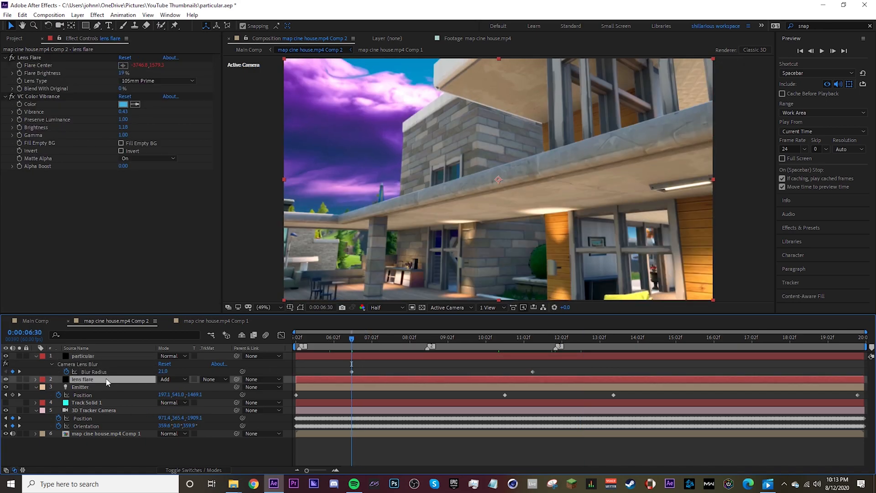
click(34, 321)
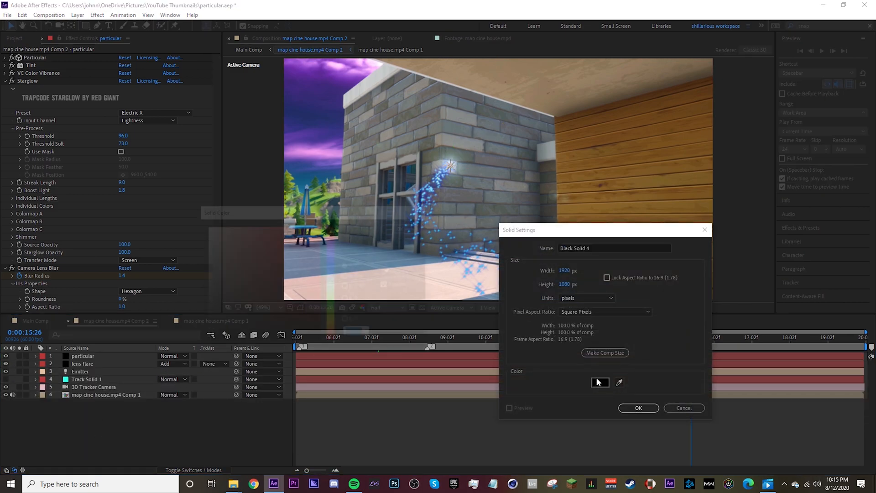
Create a red 3D solid and copy Track Solid 1's position and orientation onto it
click(600, 382)
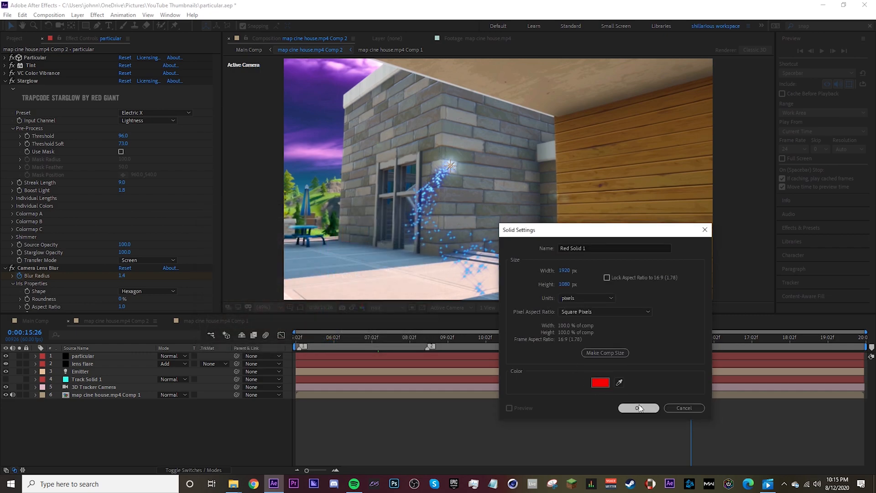
click(638, 408)
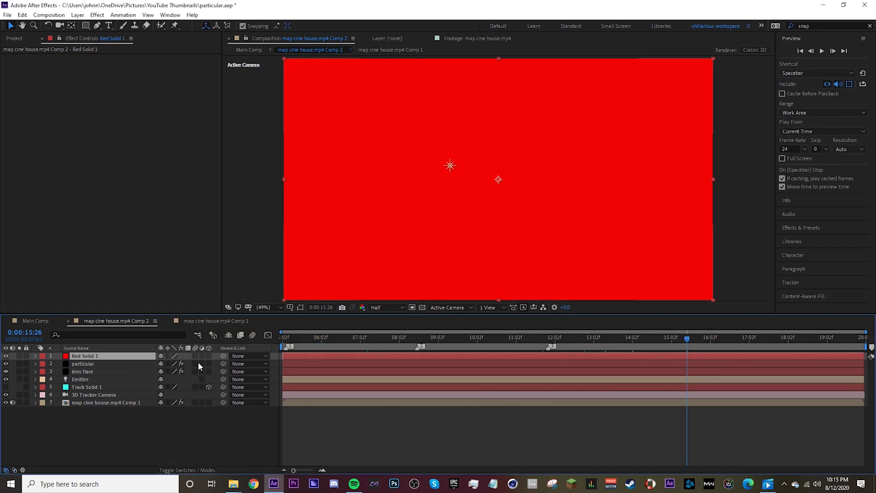
click(86, 388)
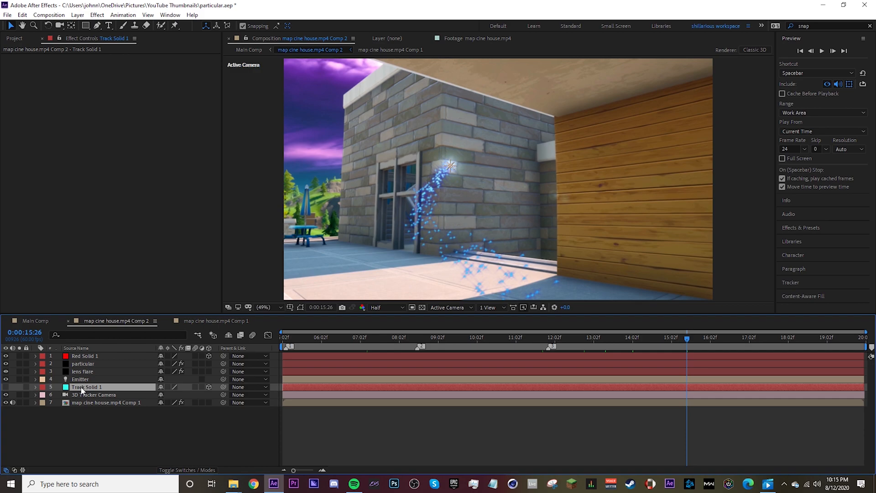
click(84, 356)
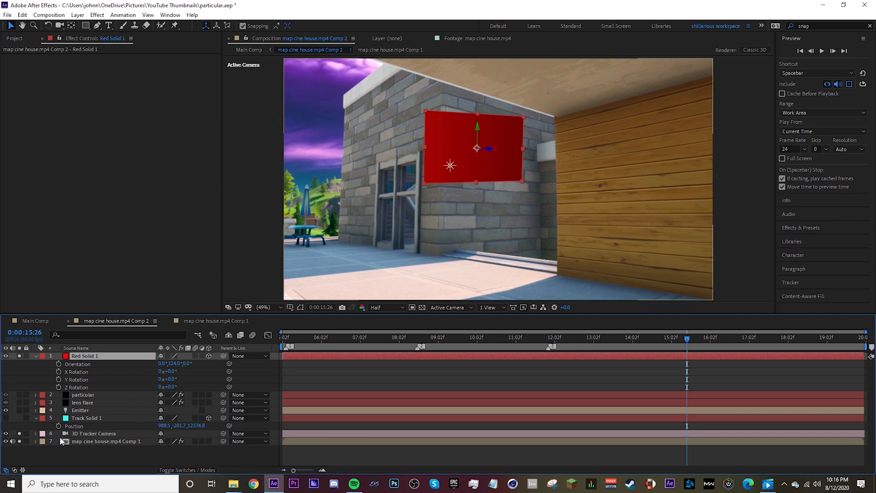
mouse_move(687, 339)
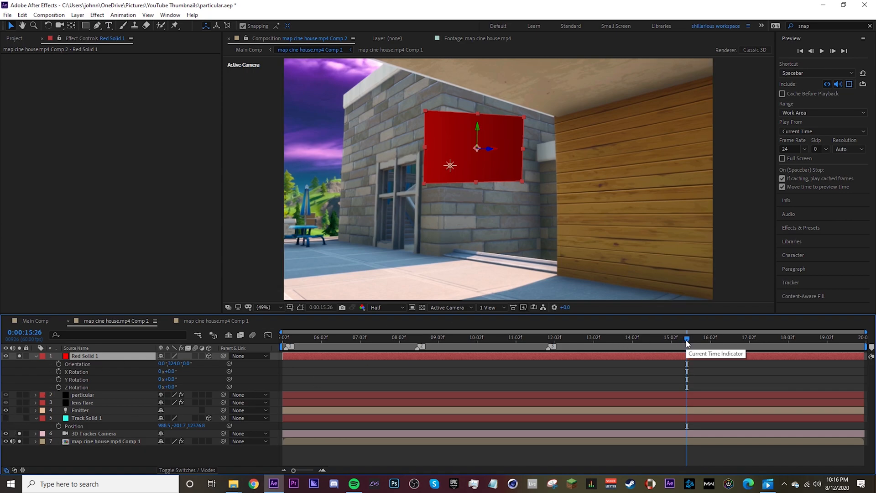